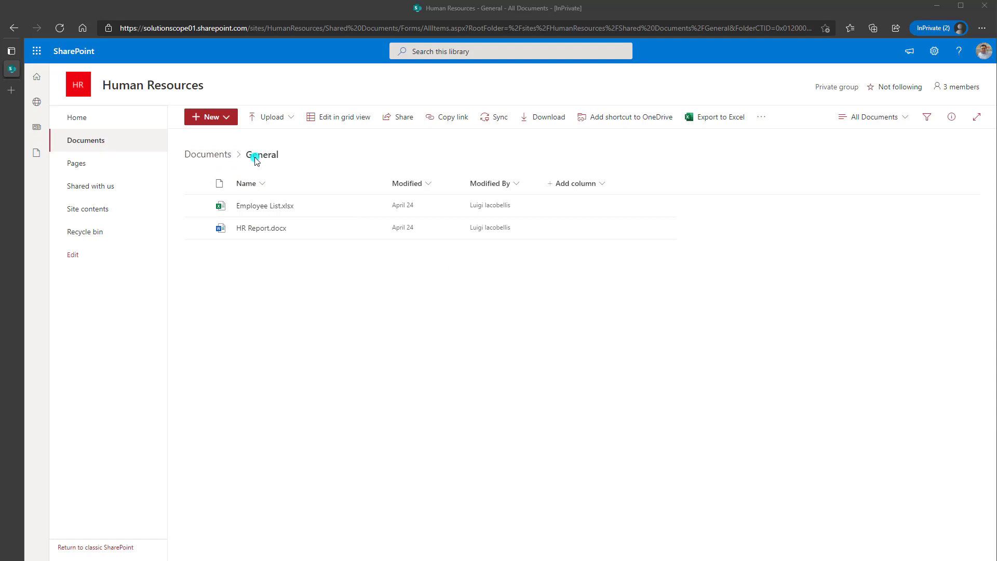
mouse_move(268, 161)
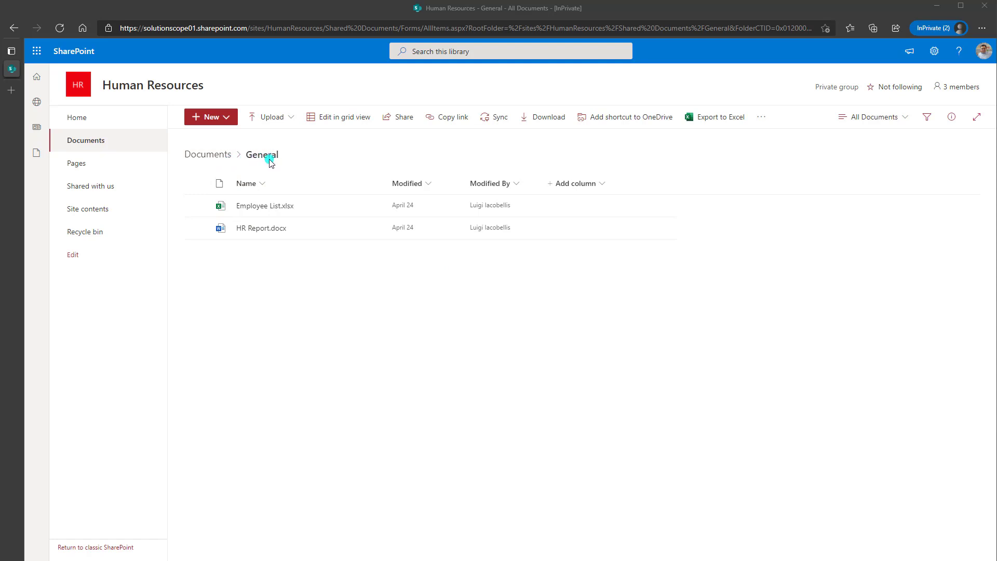
mouse_move(358, 279)
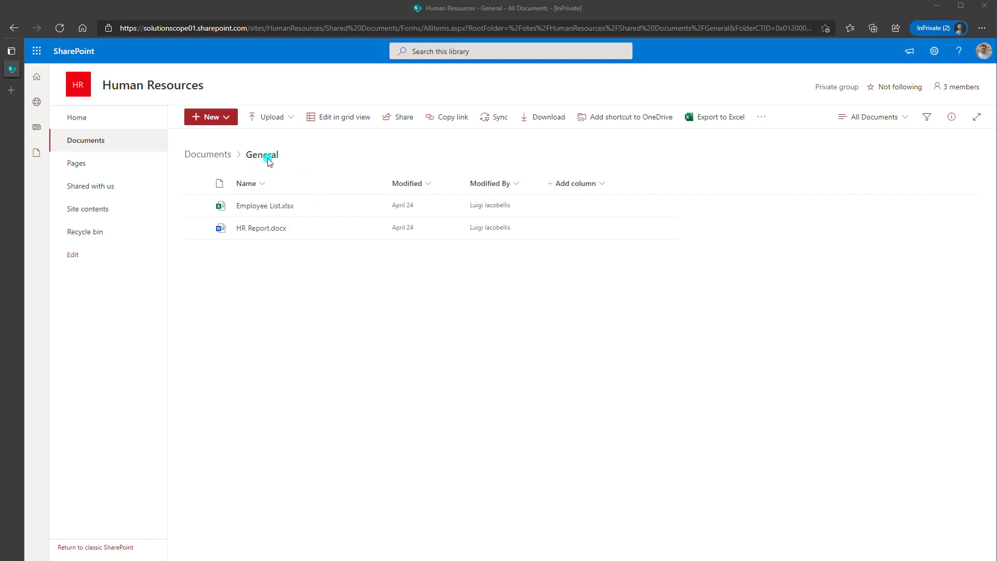
mouse_move(208, 154)
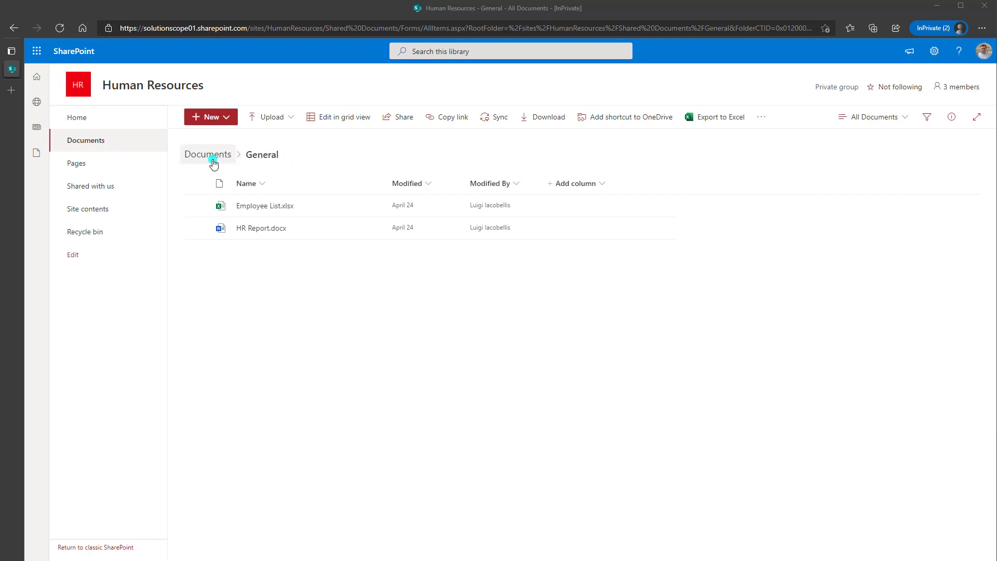
Start the Alert me setup for the General folder from the command bar overflow menu
left_click(208, 153)
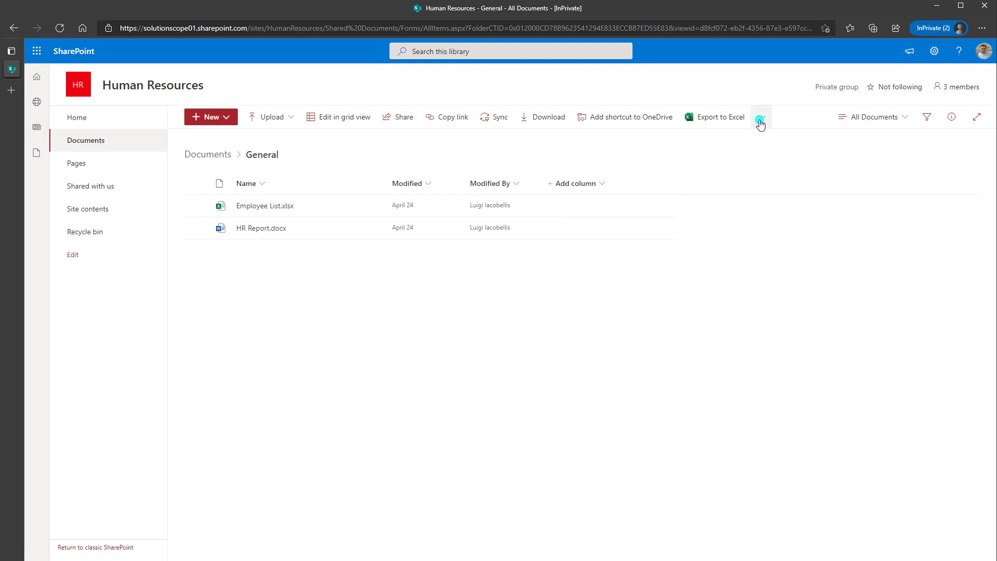
left_click(760, 116)
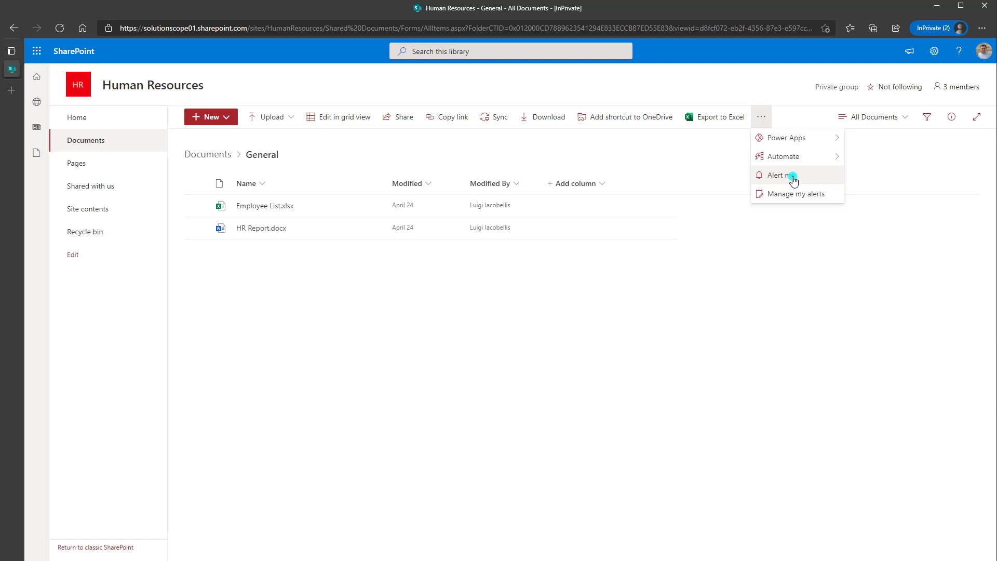
left_click(775, 175)
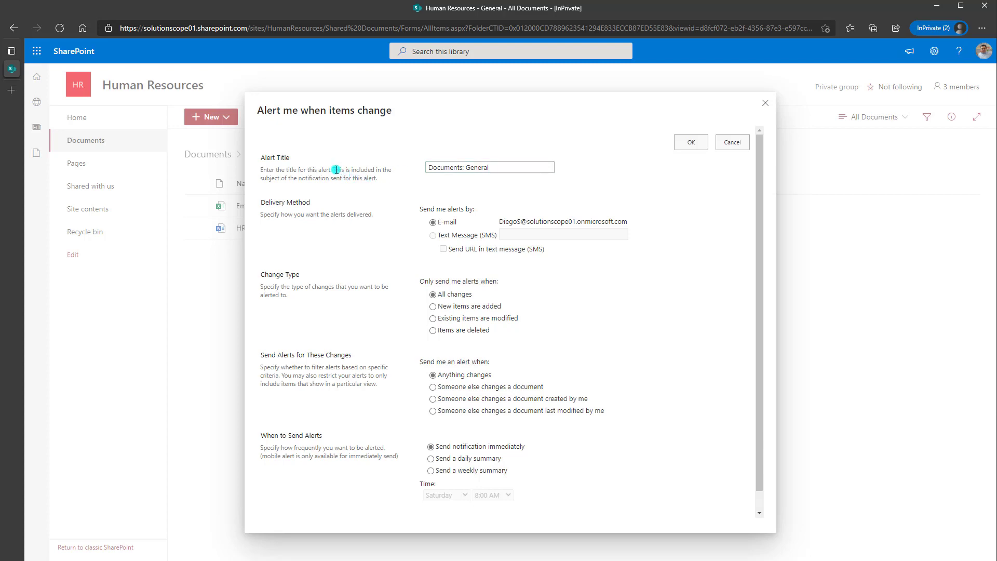
left_click_drag(334, 169, 376, 178)
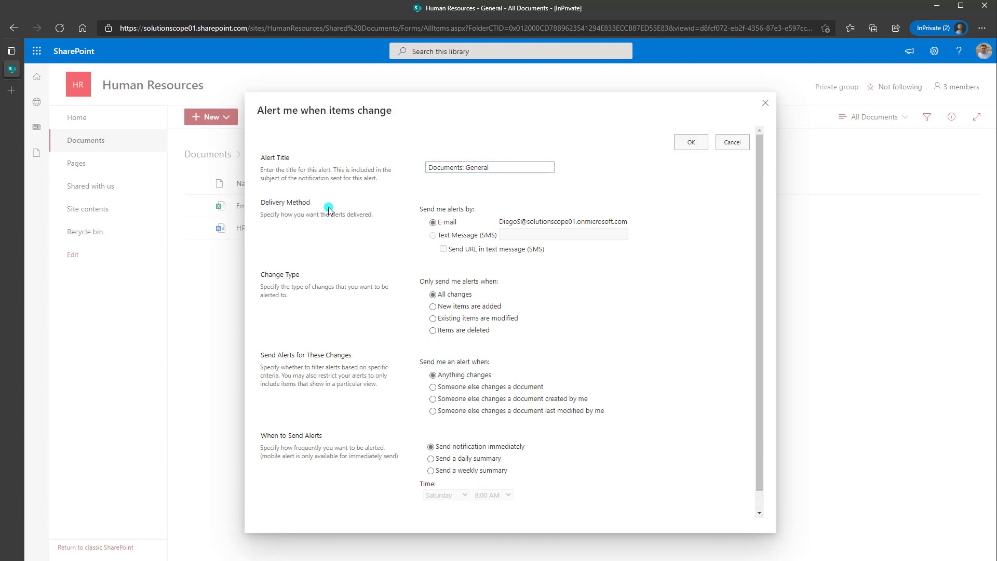
mouse_move(317, 209)
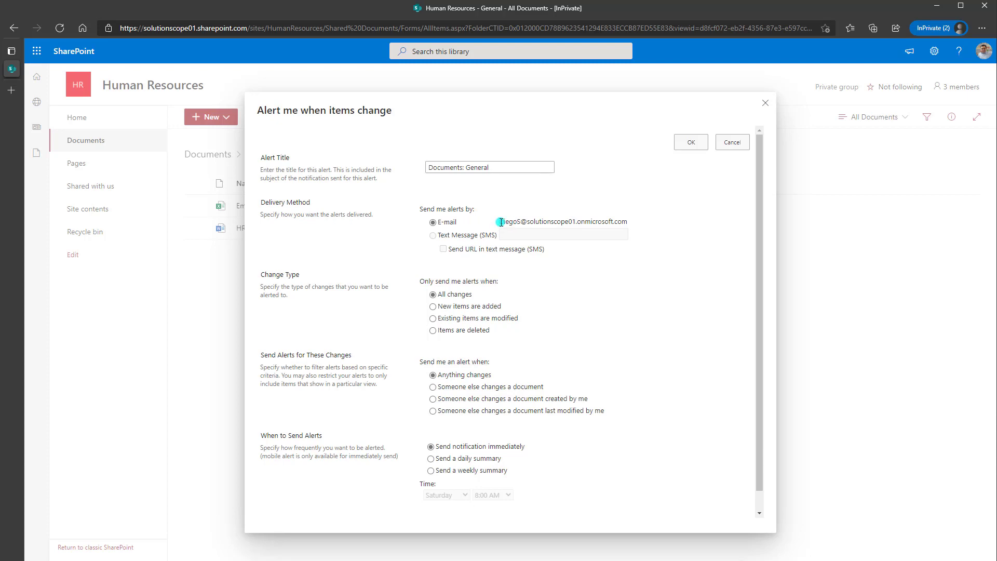
triple_click(561, 221)
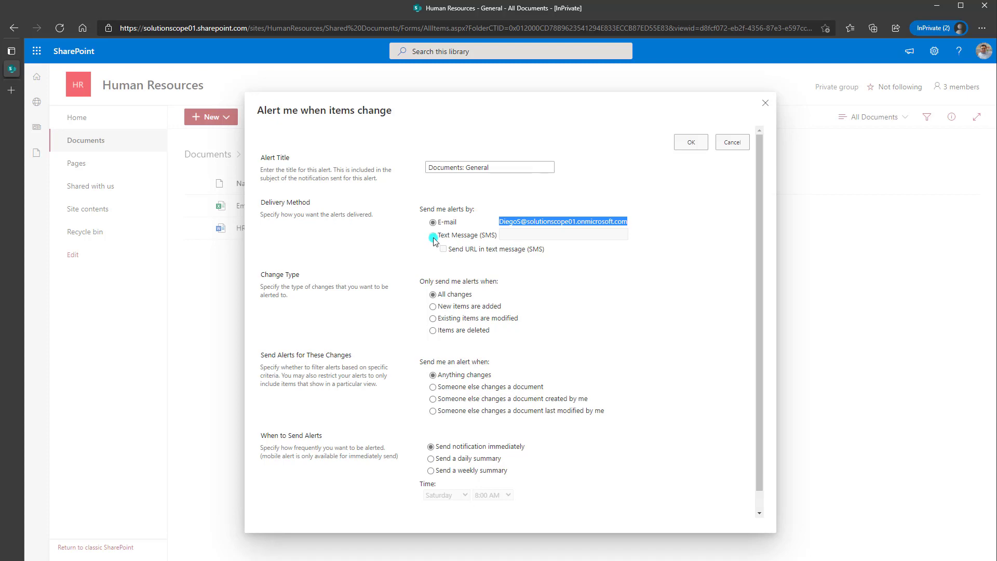
left_click(432, 235)
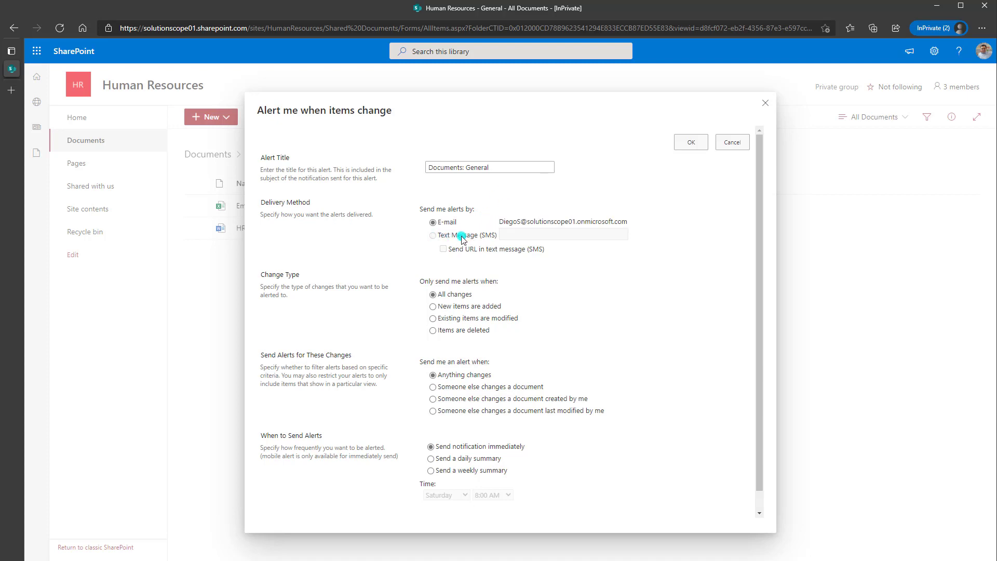
left_click(432, 235)
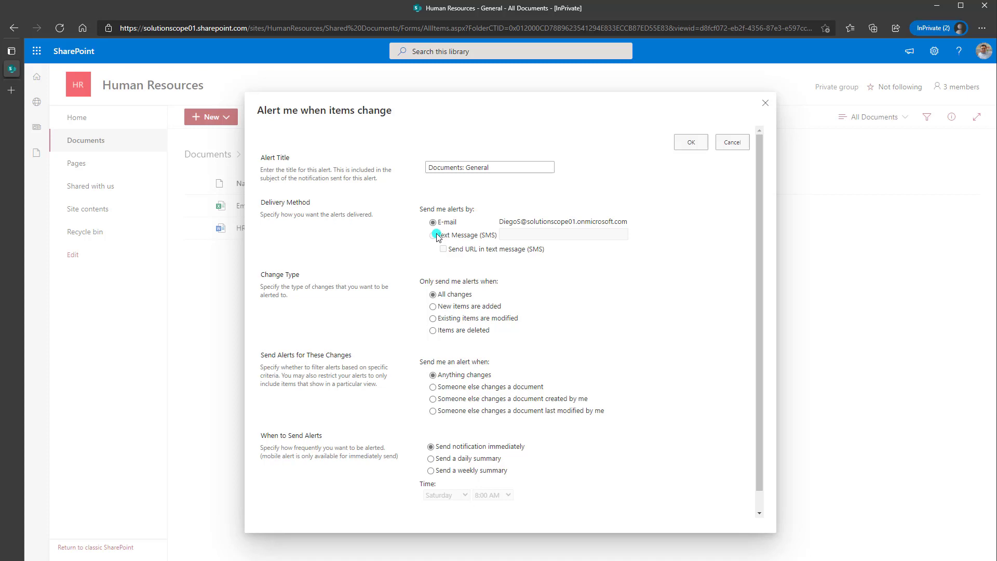
left_click(432, 235)
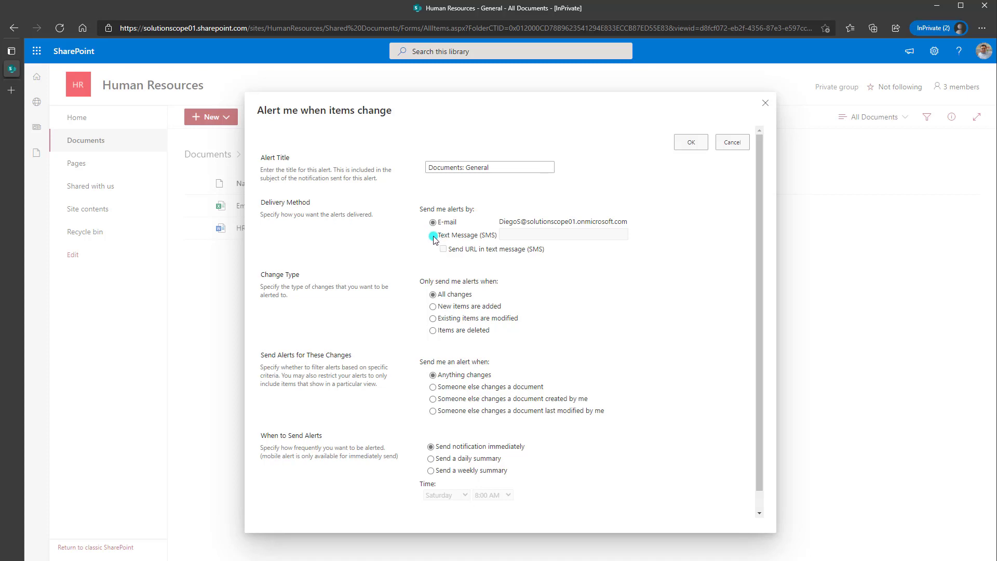
left_click(432, 235)
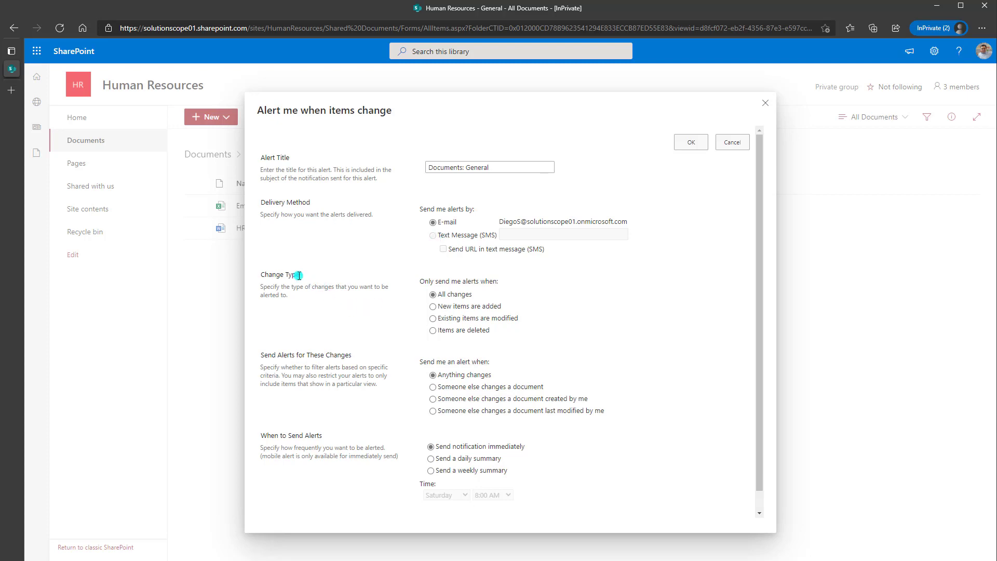
Set Change Type to 'Existing items are modified' after trying 'New items are added'
double_click(279, 274)
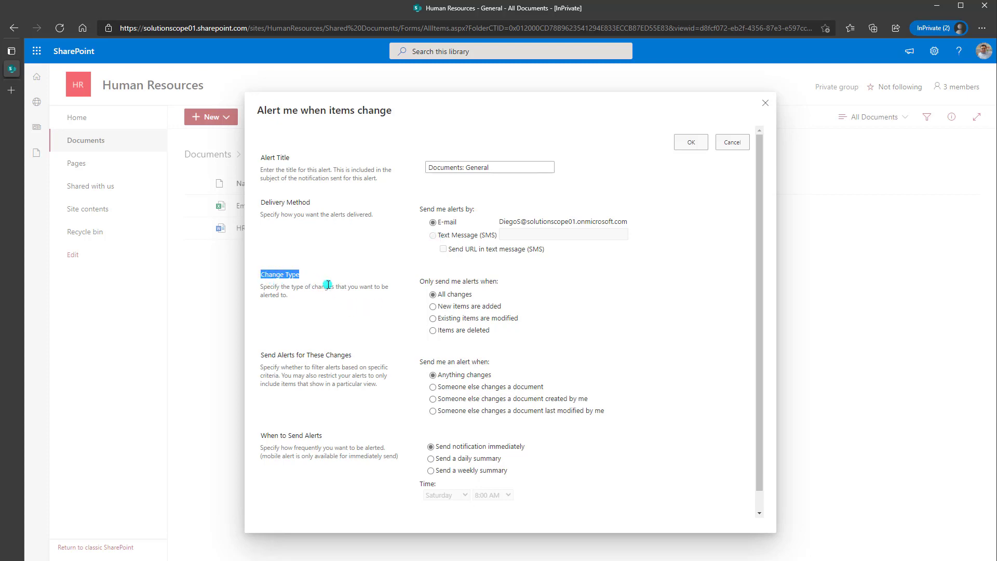
mouse_move(316, 305)
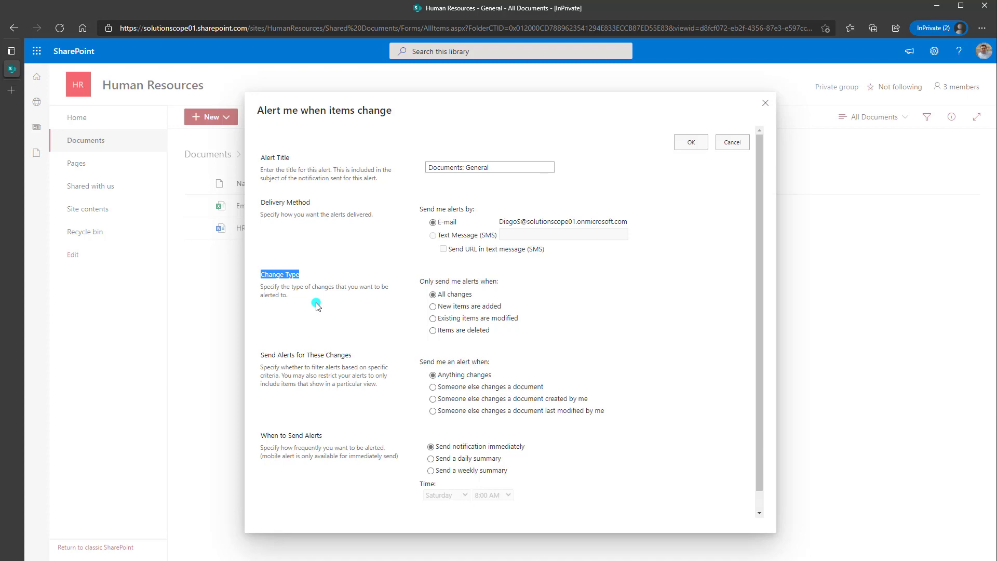
mouse_move(336, 316)
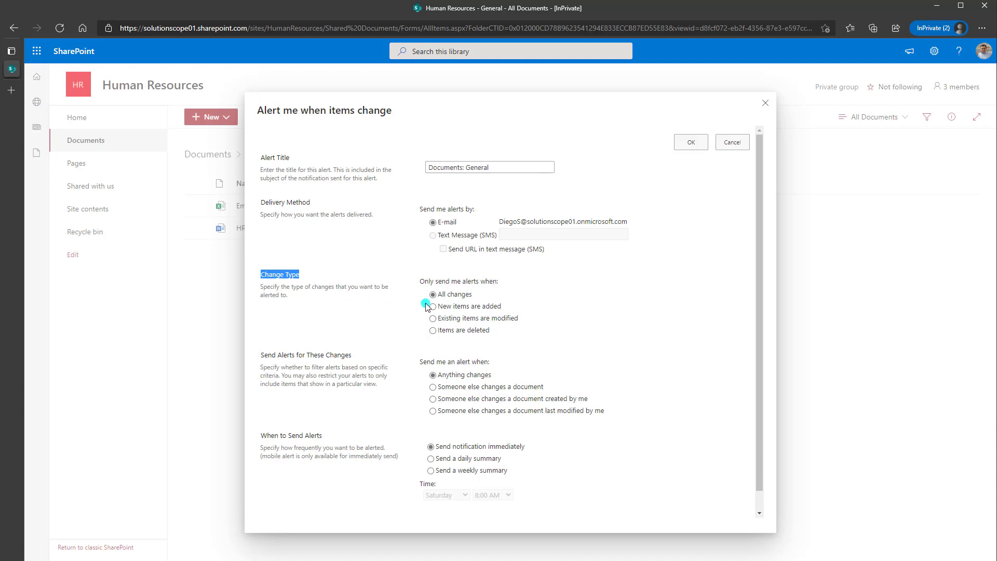
left_click(432, 294)
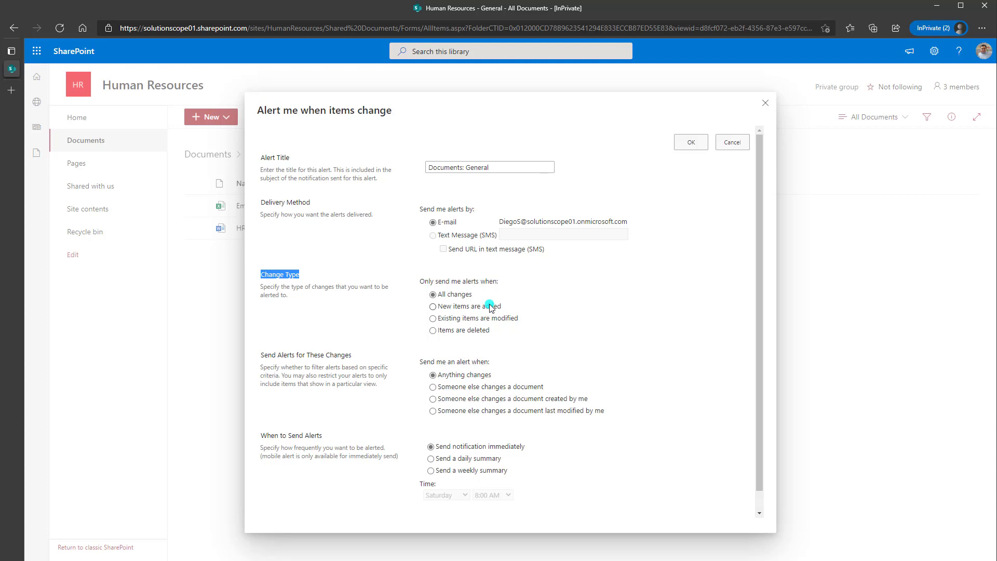
left_click(432, 305)
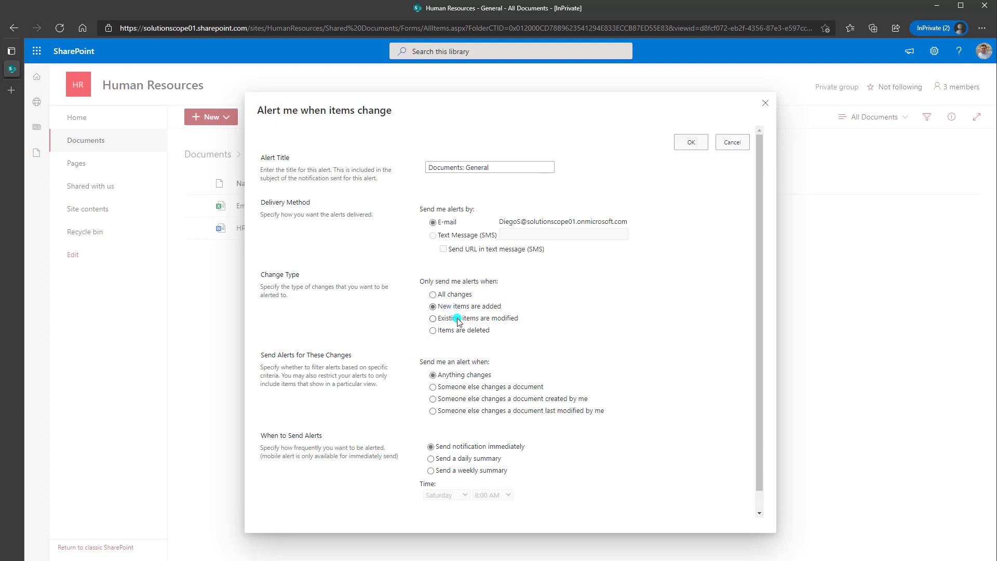
left_click(432, 318)
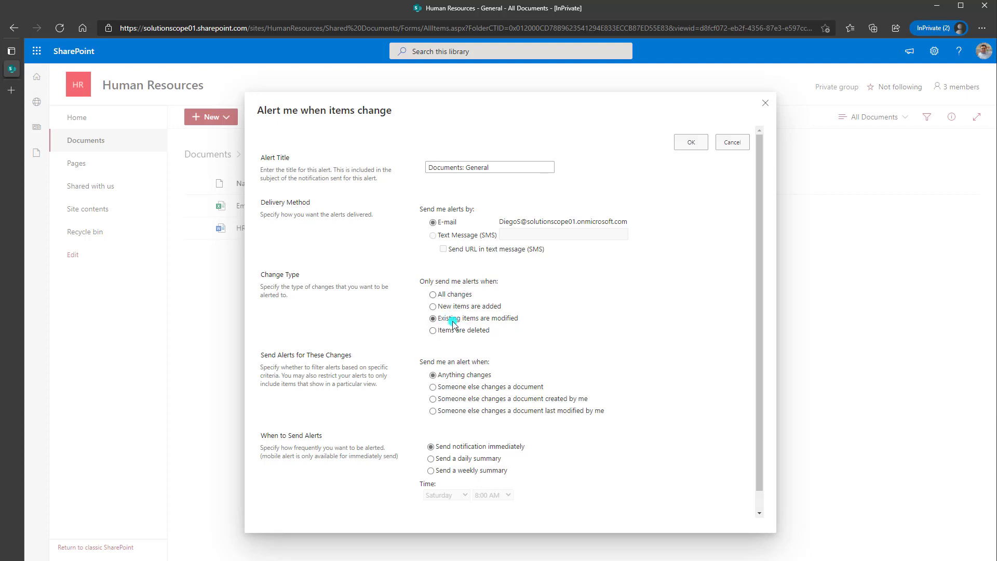
mouse_move(525, 325)
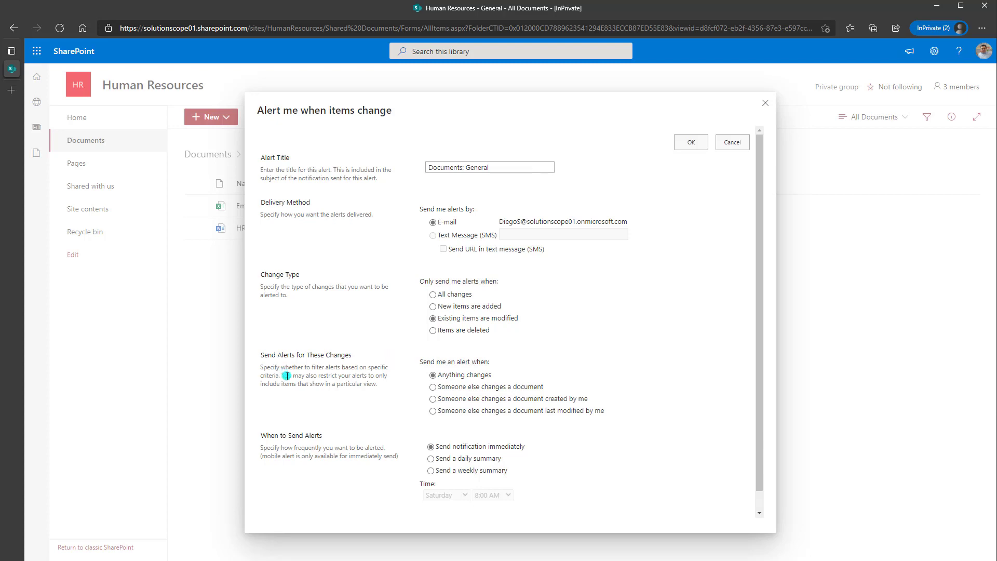
Choose 'Someone else changes a document last modified by me' under Send Alerts for These Changes
left_click_drag(287, 375, 384, 375)
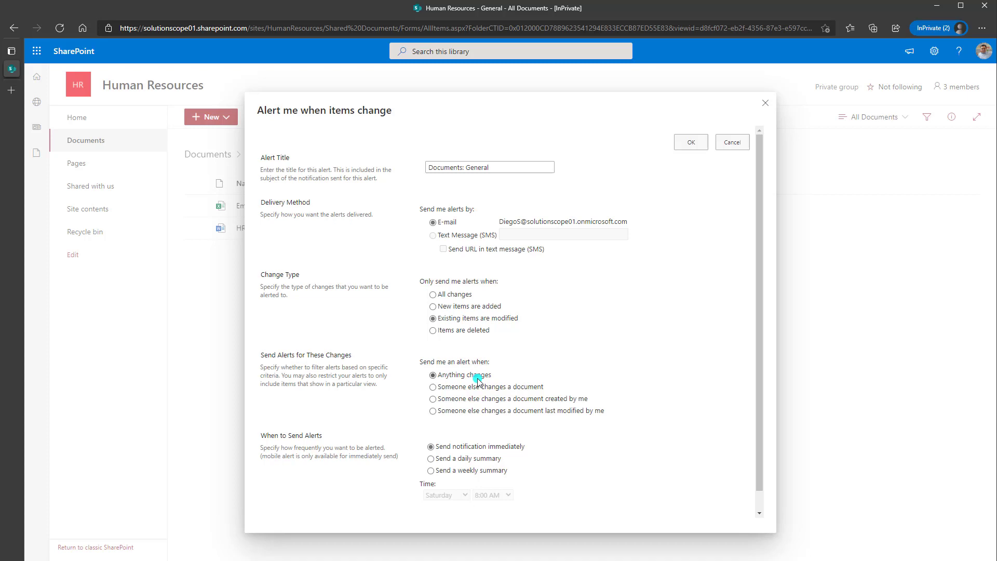
left_click(432, 386)
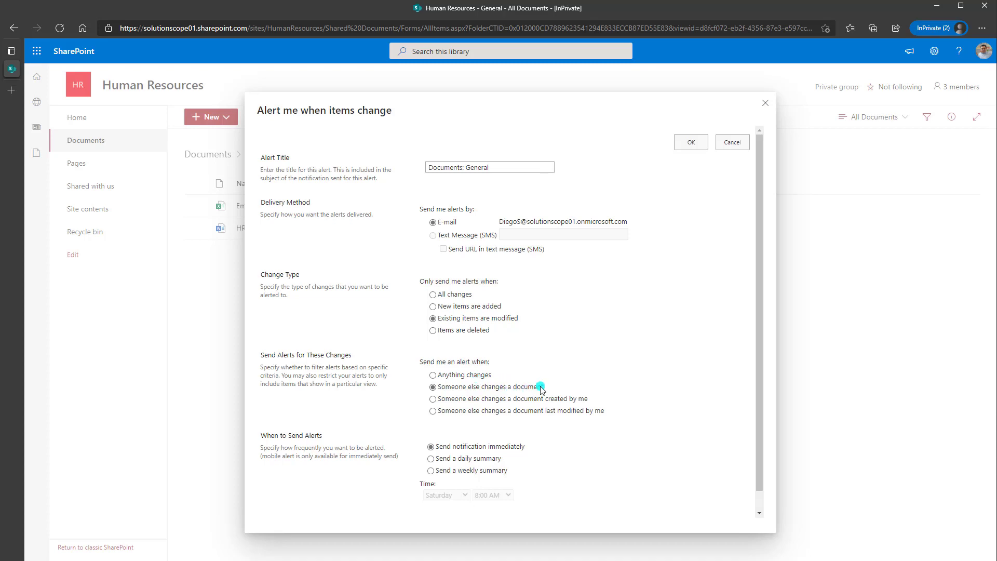
left_click(432, 398)
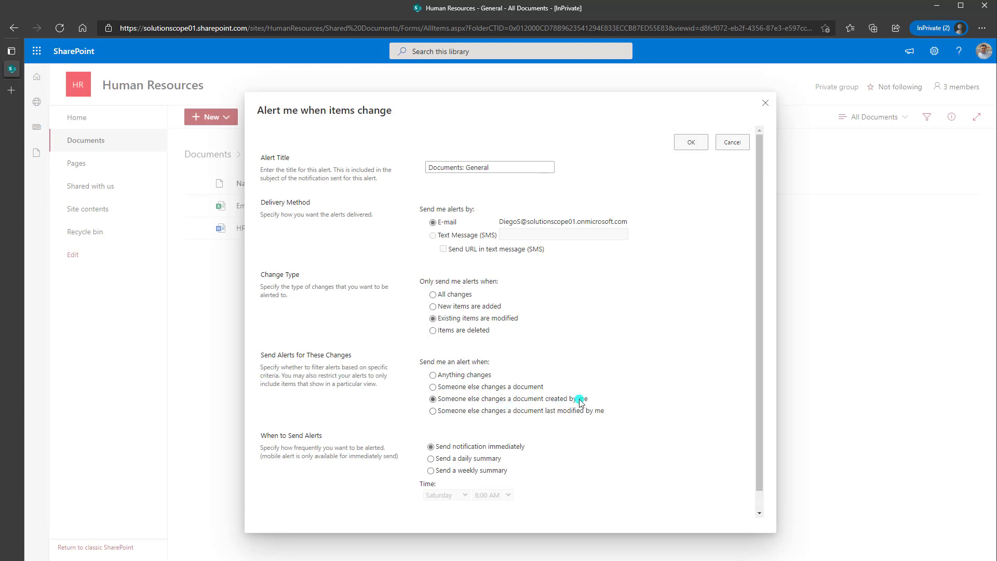
left_click(432, 411)
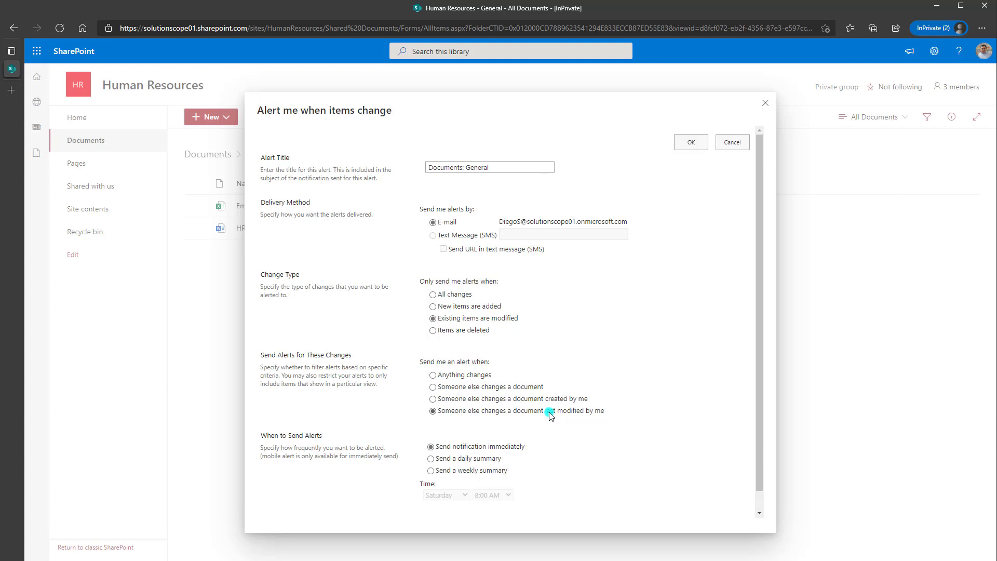
Try daily and weekly summaries, settle on Send notification immediately, and save the alert with OK
scroll("down", 3)
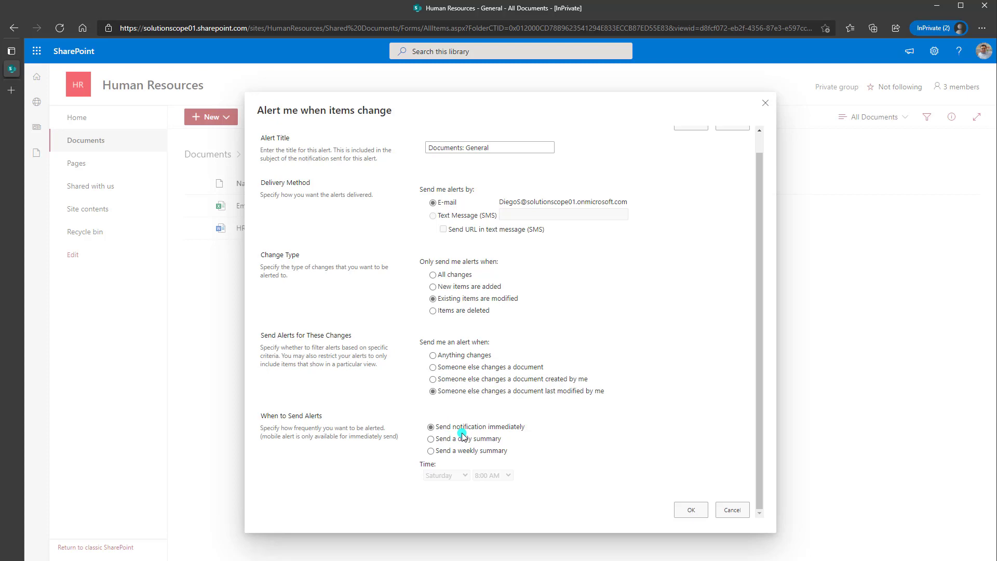
mouse_move(467, 446)
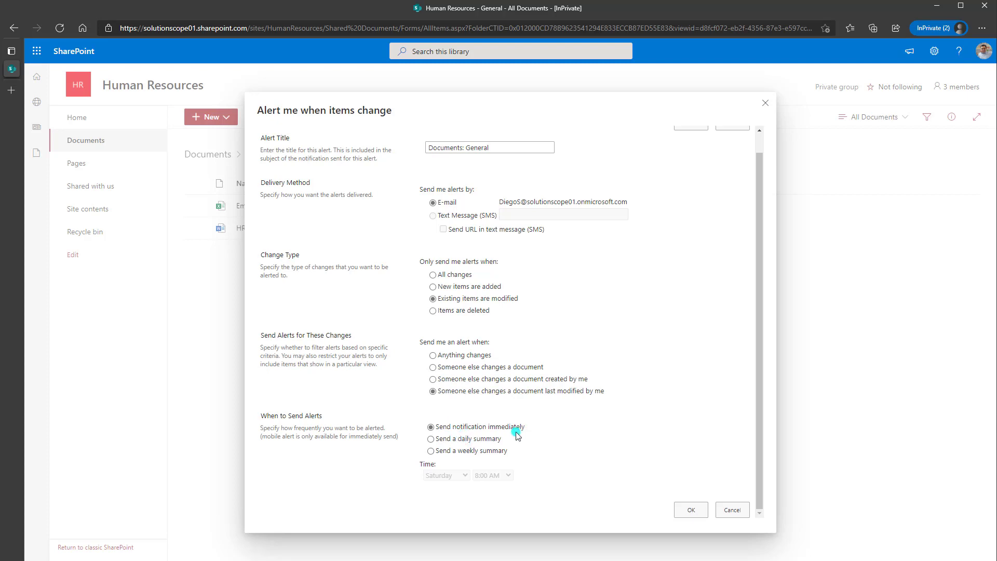
mouse_move(468, 442)
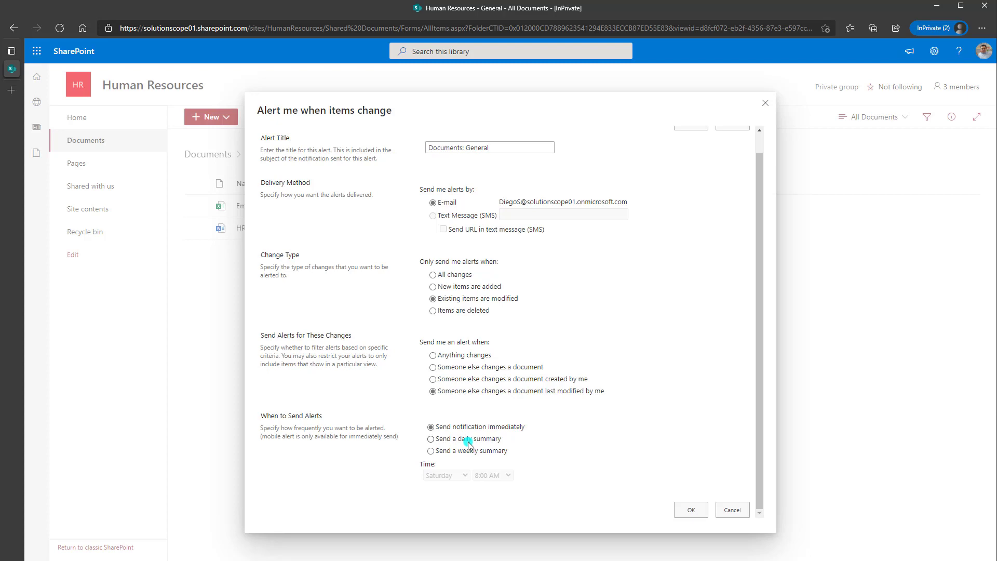
left_click(432, 438)
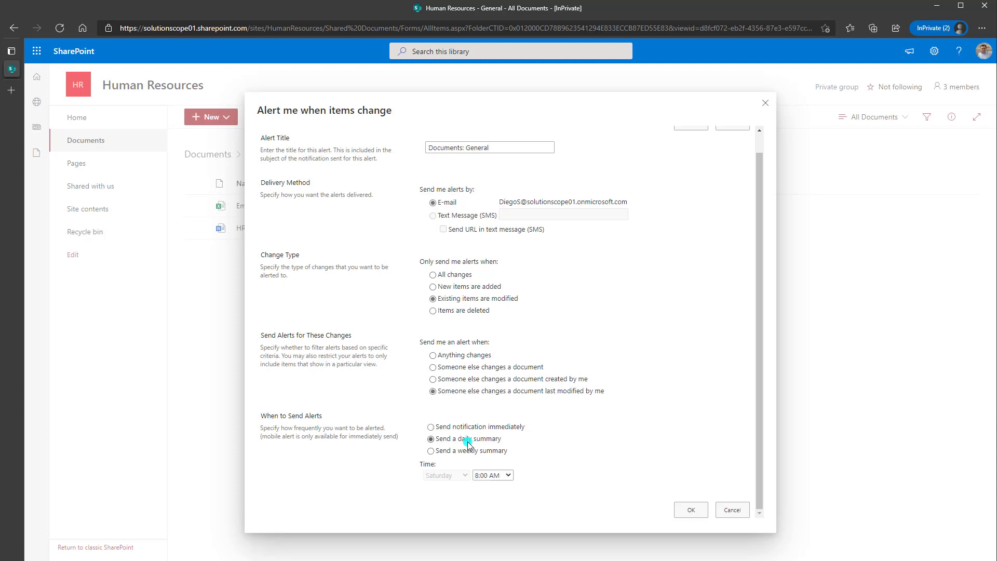
left_click(432, 450)
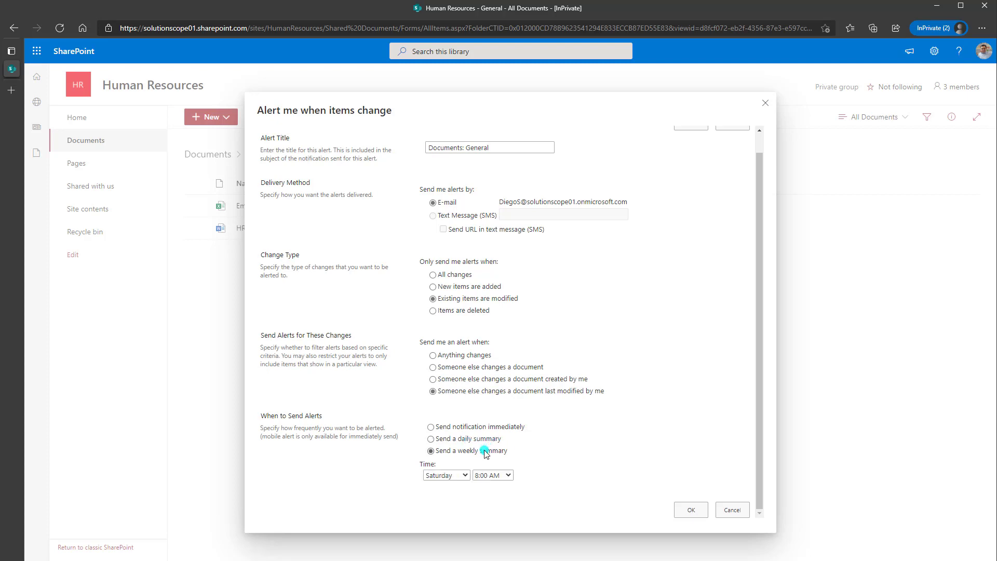
left_click(432, 438)
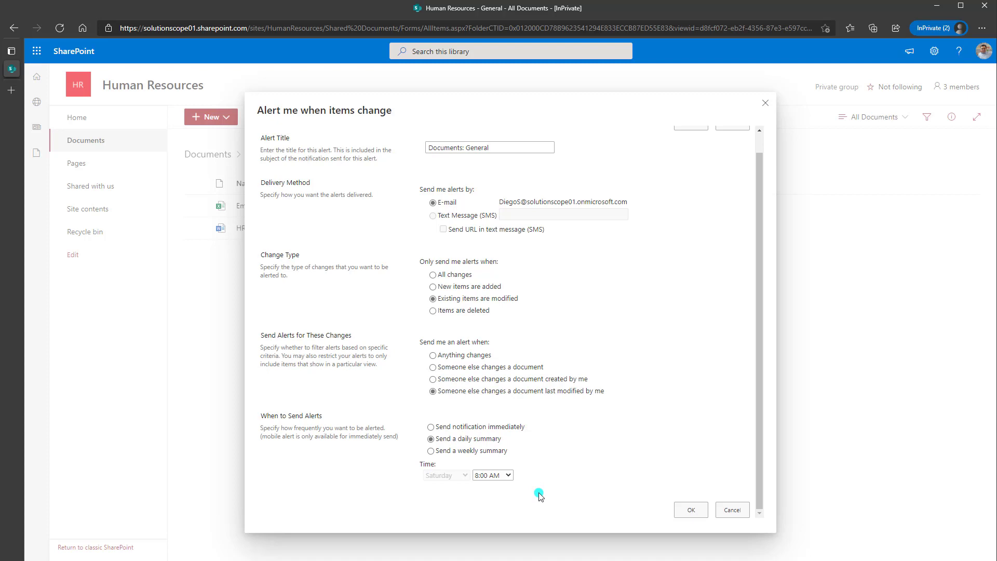
mouse_move(472, 454)
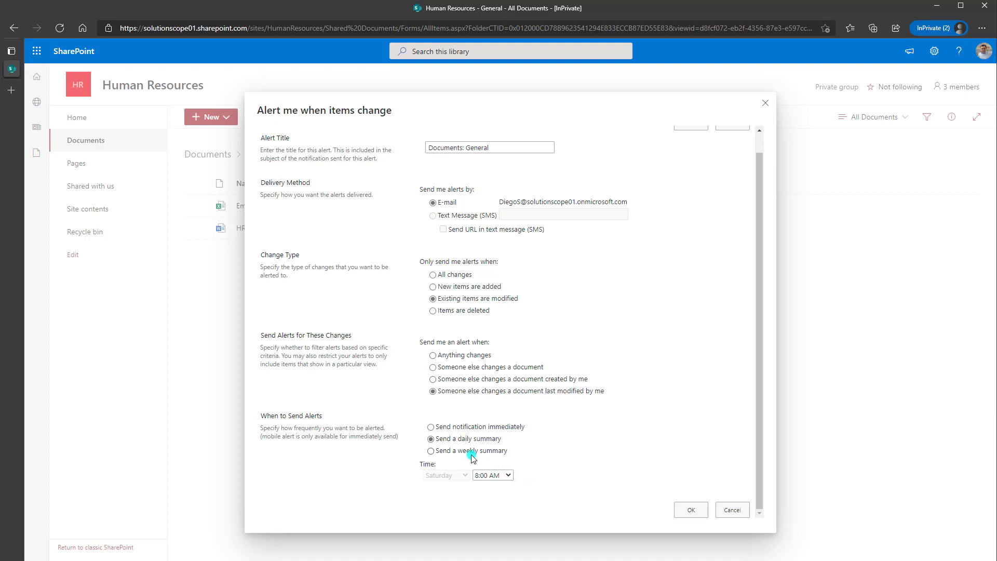
left_click(432, 450)
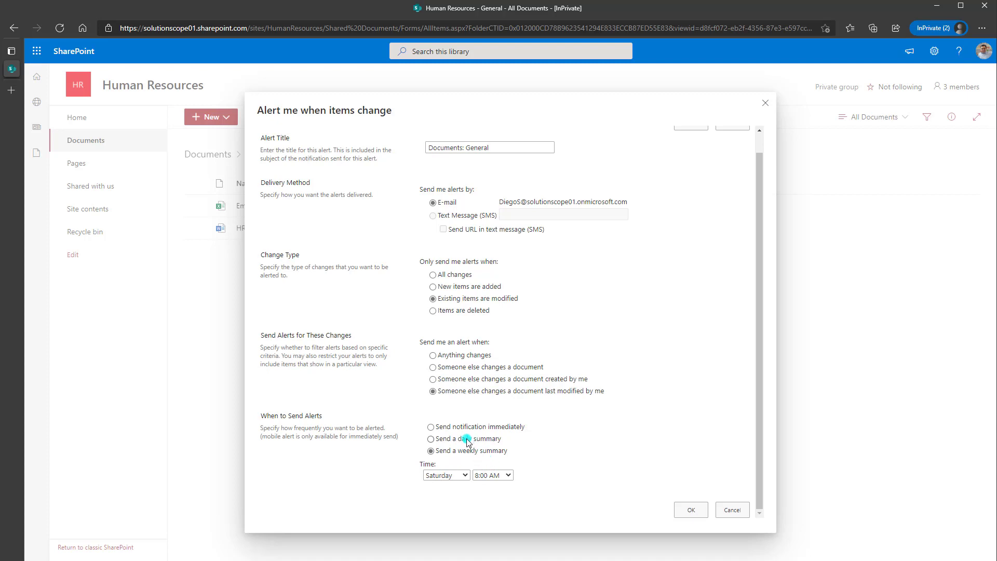
left_click(431, 427)
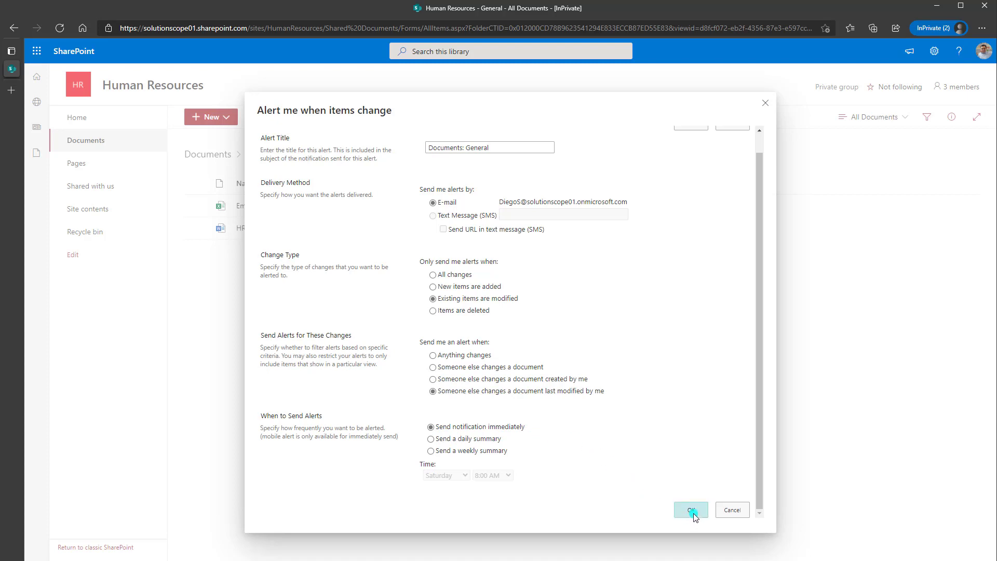
left_click(690, 509)
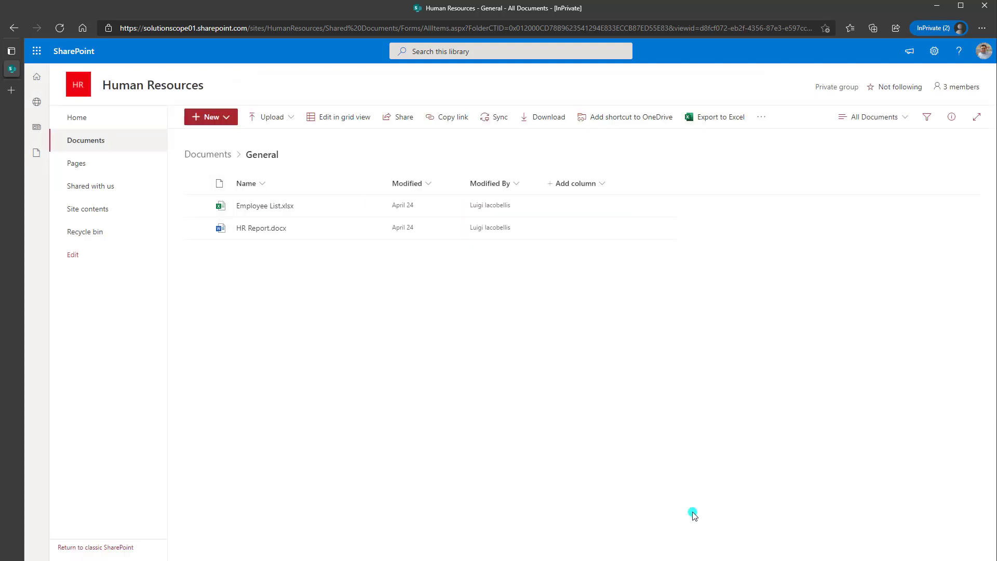
mouse_move(695, 515)
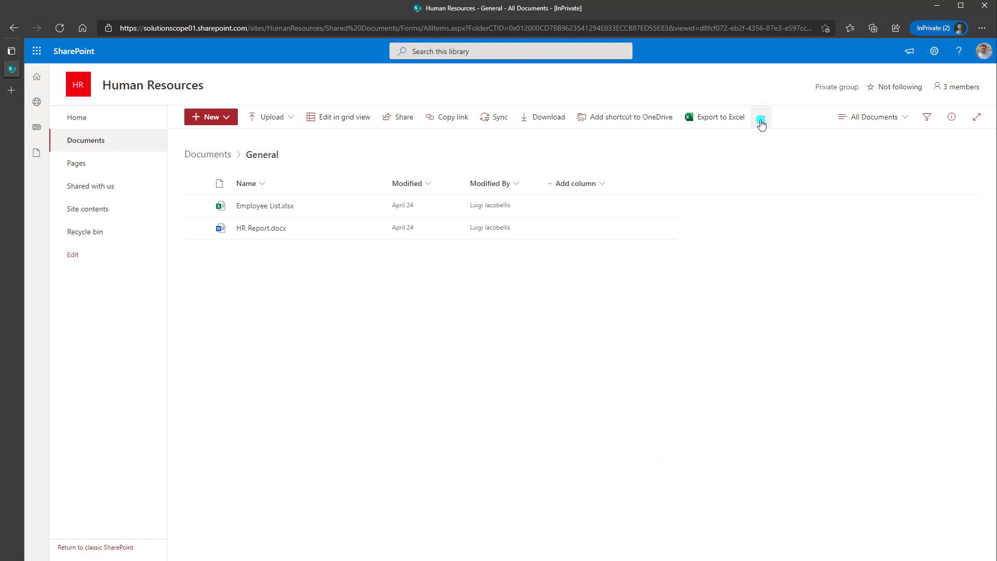
Go to Manage my alerts and select the Documents: General alert in the list
left_click(760, 118)
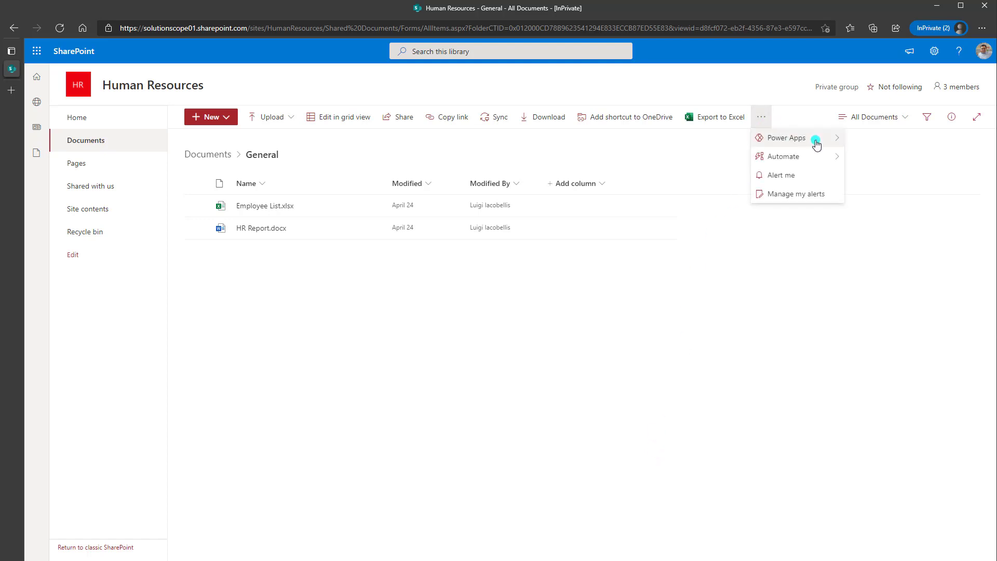
left_click(795, 194)
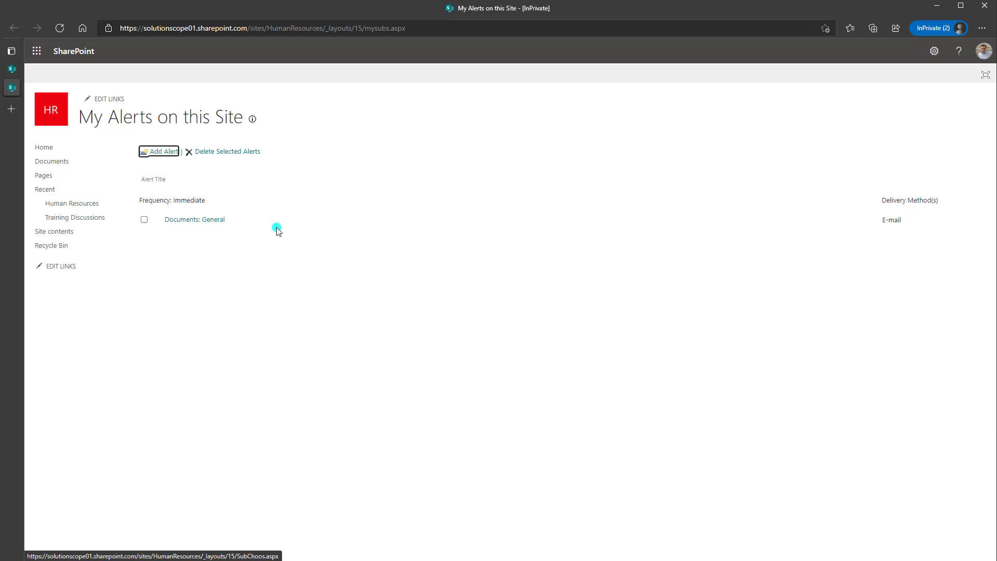
mouse_move(219, 231)
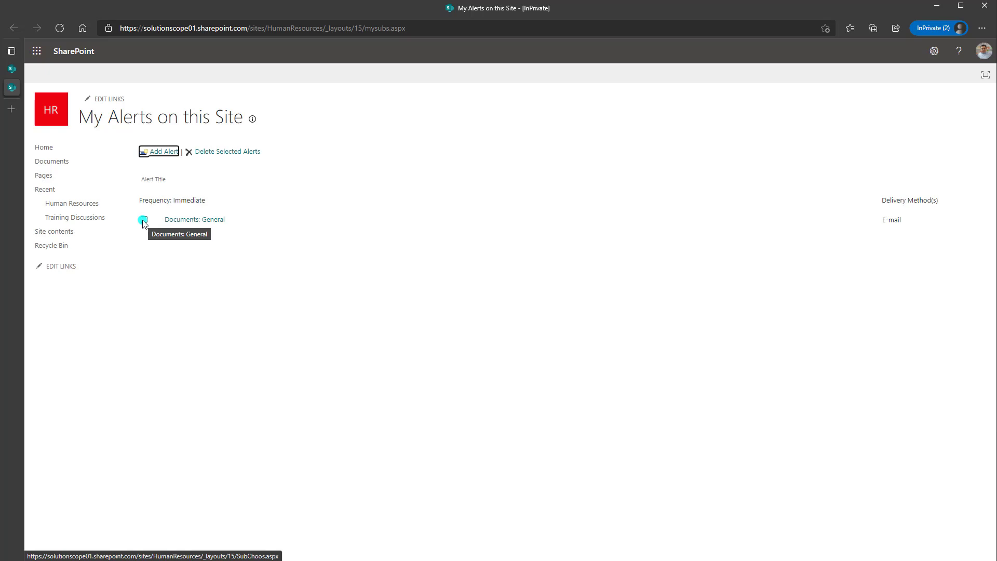
left_click(143, 220)
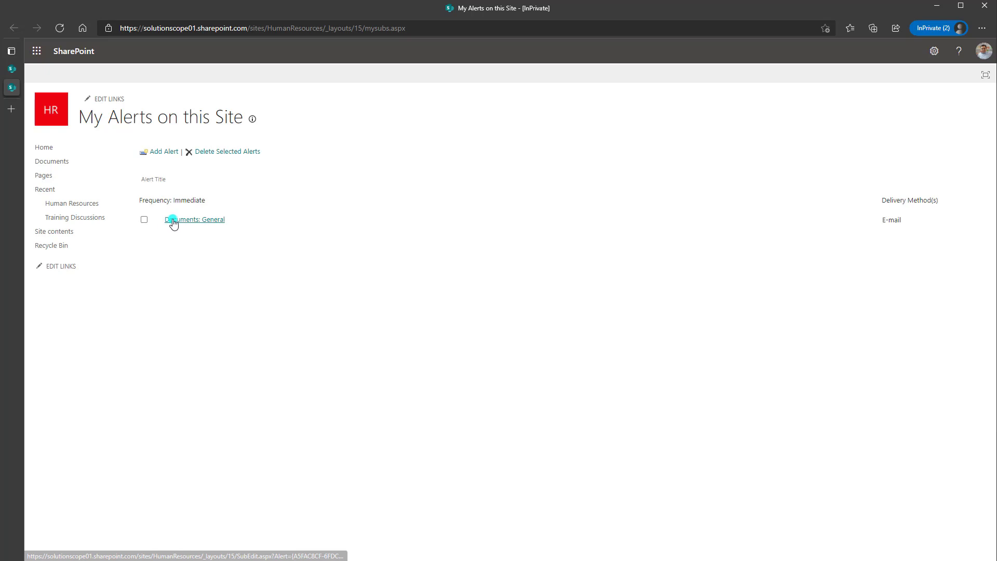
left_click(194, 219)
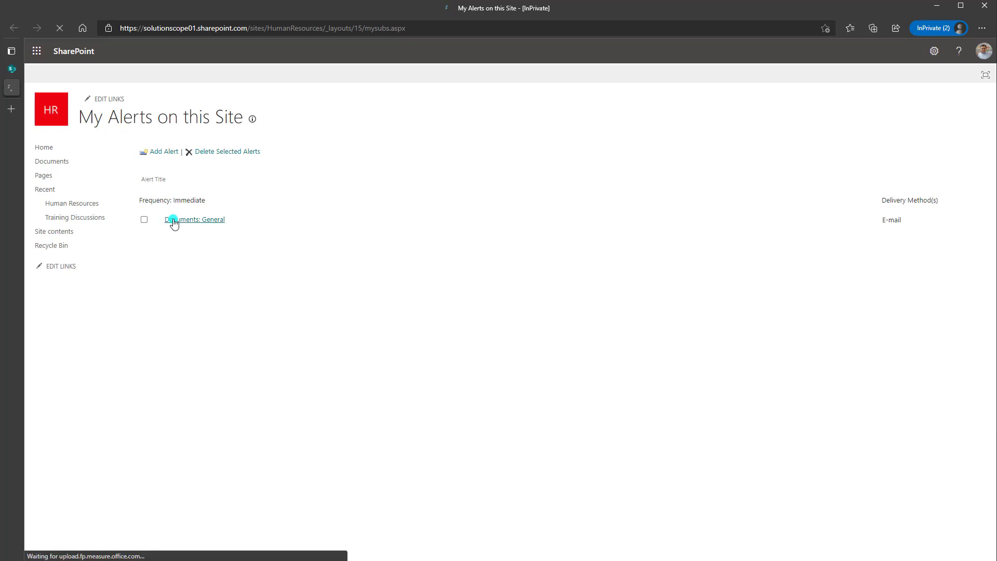
left_click(194, 219)
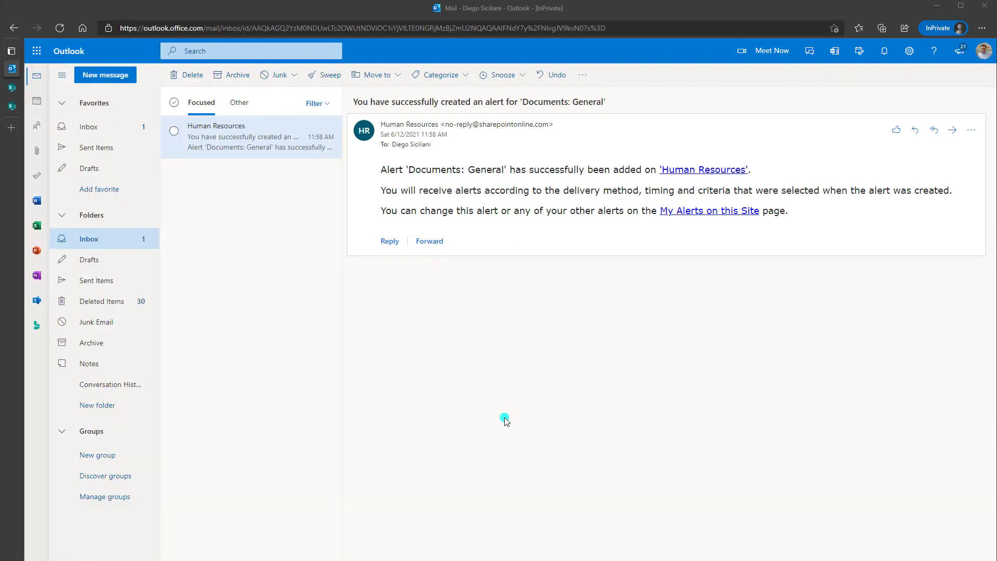
mouse_move(849, 208)
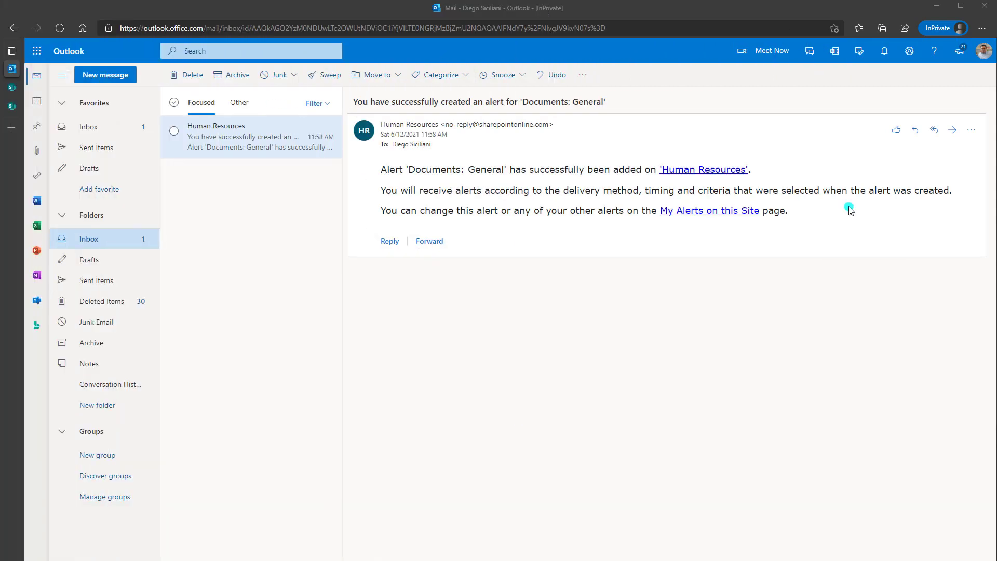
mouse_move(488, 185)
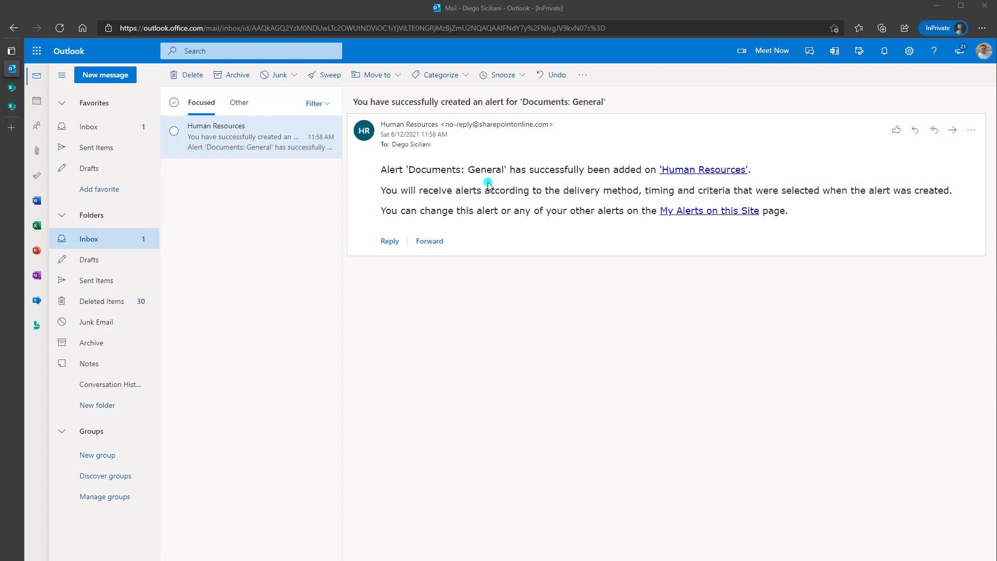
mouse_move(471, 109)
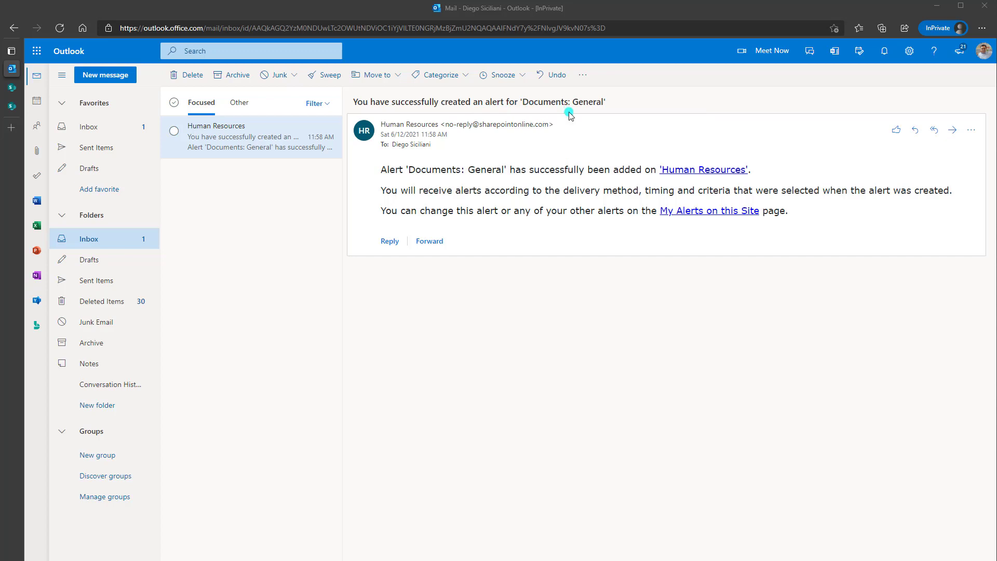
mouse_move(703, 169)
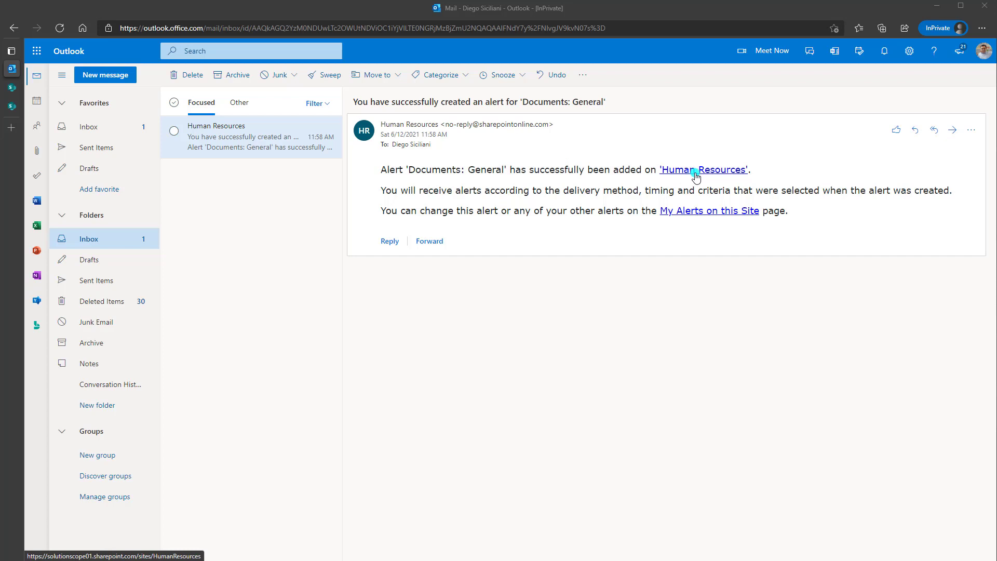
mouse_move(584, 187)
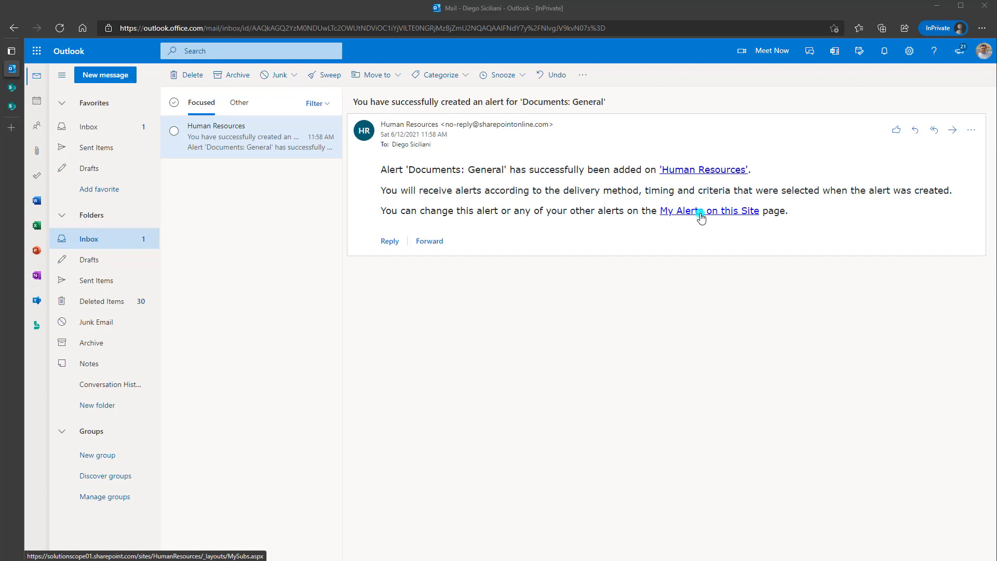
mouse_move(682, 220)
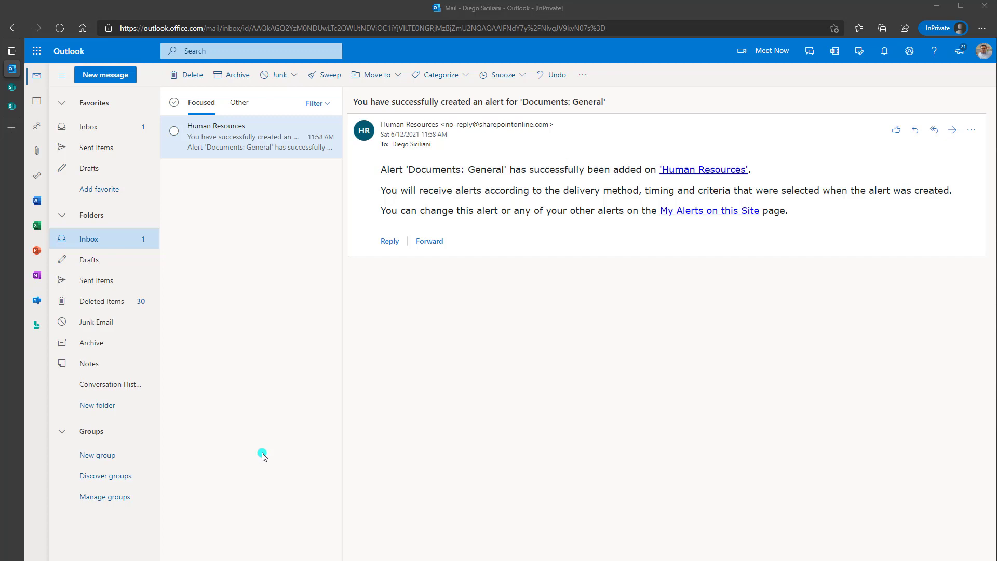
Return to the General folder and edit Employee List.xlsx in Excel, entering 'dddd'
left_click(703, 169)
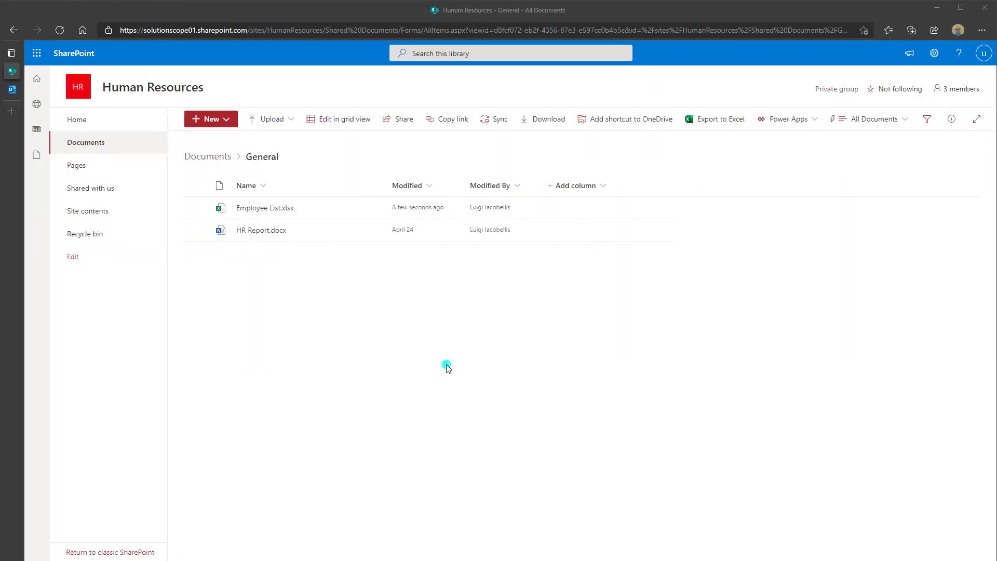
mouse_move(455, 353)
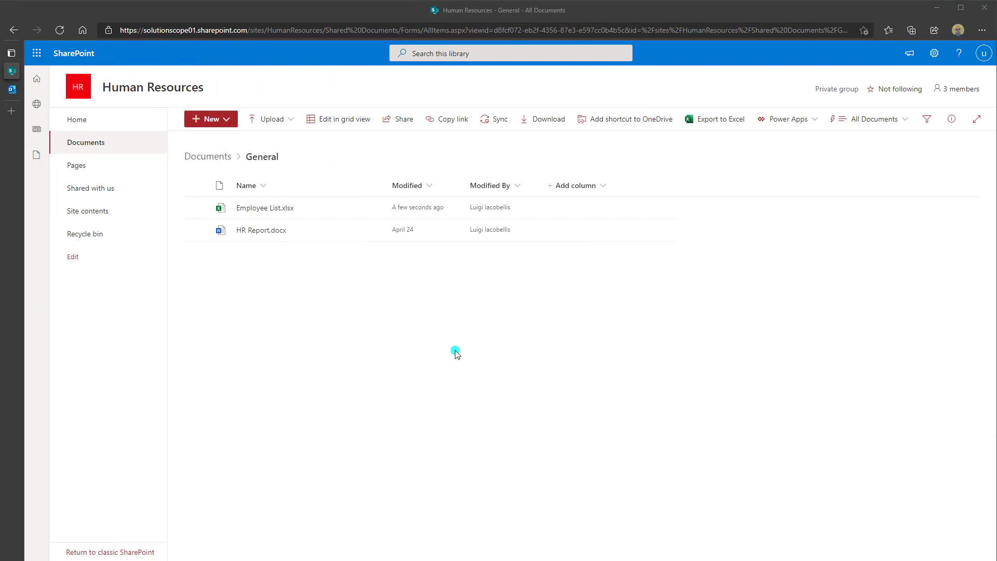
mouse_move(357, 351)
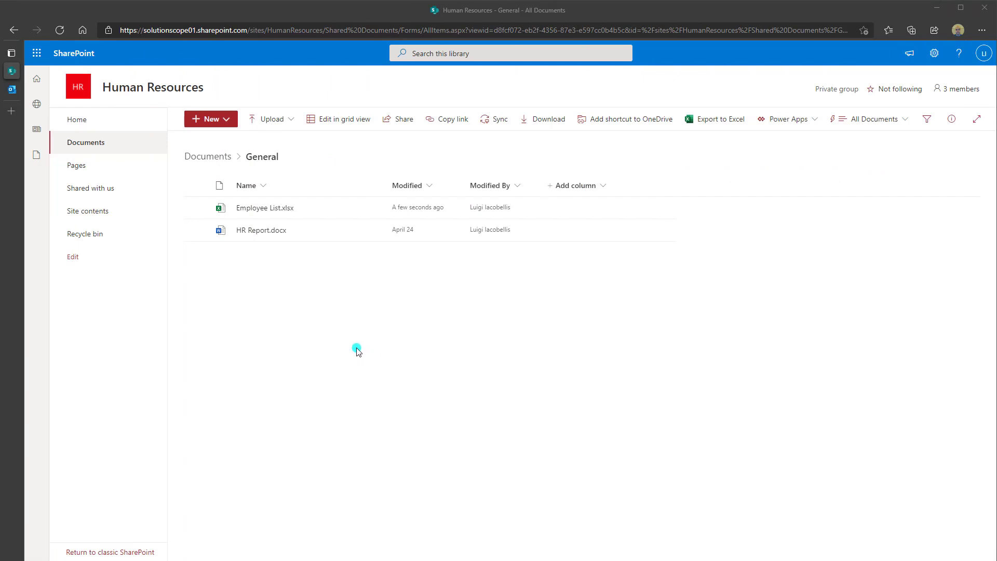
mouse_move(209, 90)
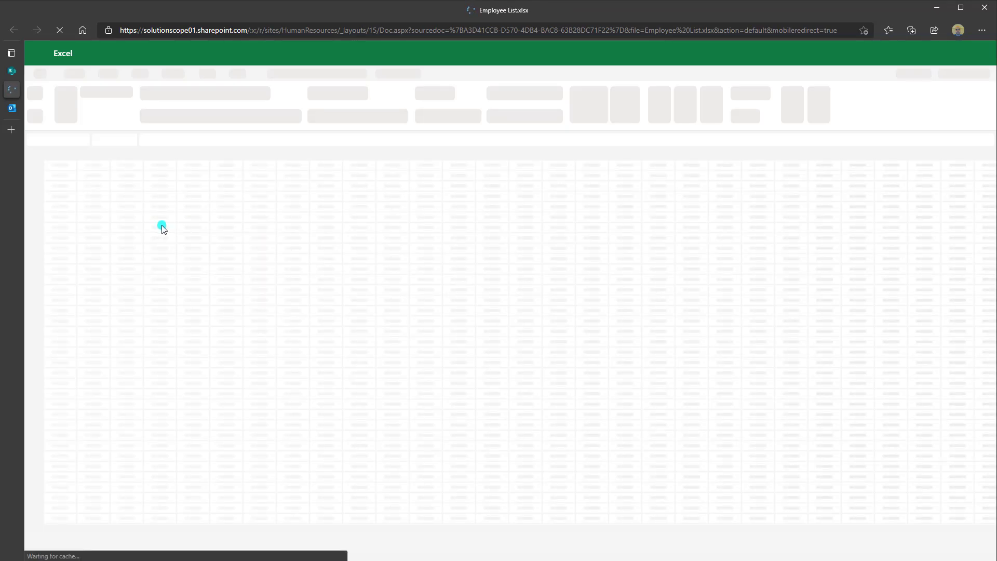
type("dddd")
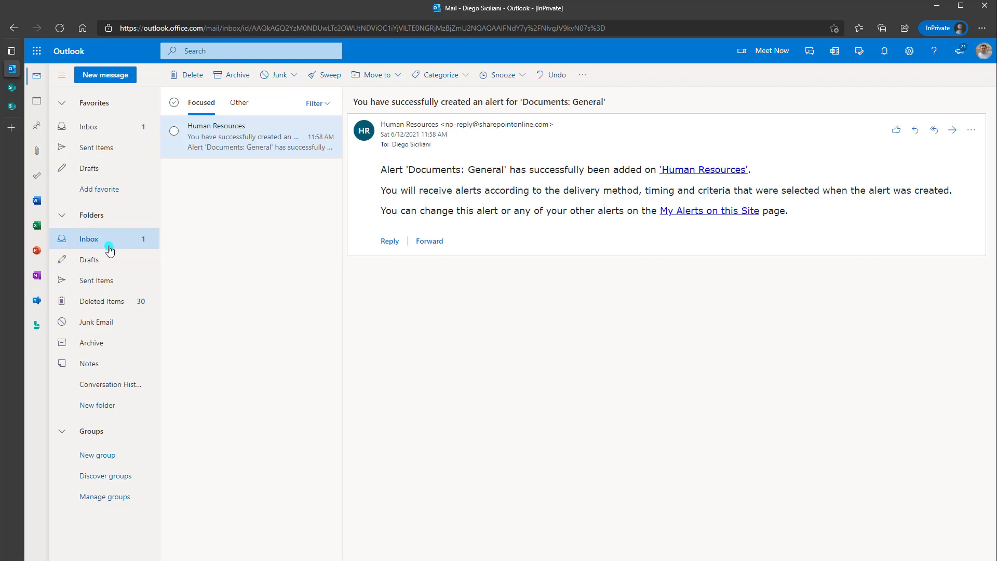
mouse_move(512, 247)
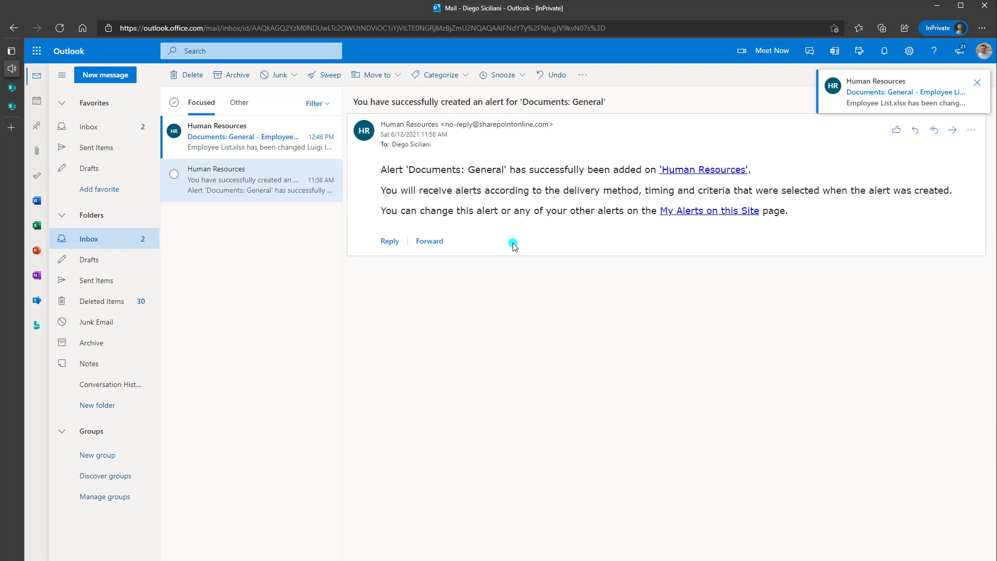
Read the new 'Documents: General - Employee List.xlsx' change alert email in the Inbox
left_click(243, 137)
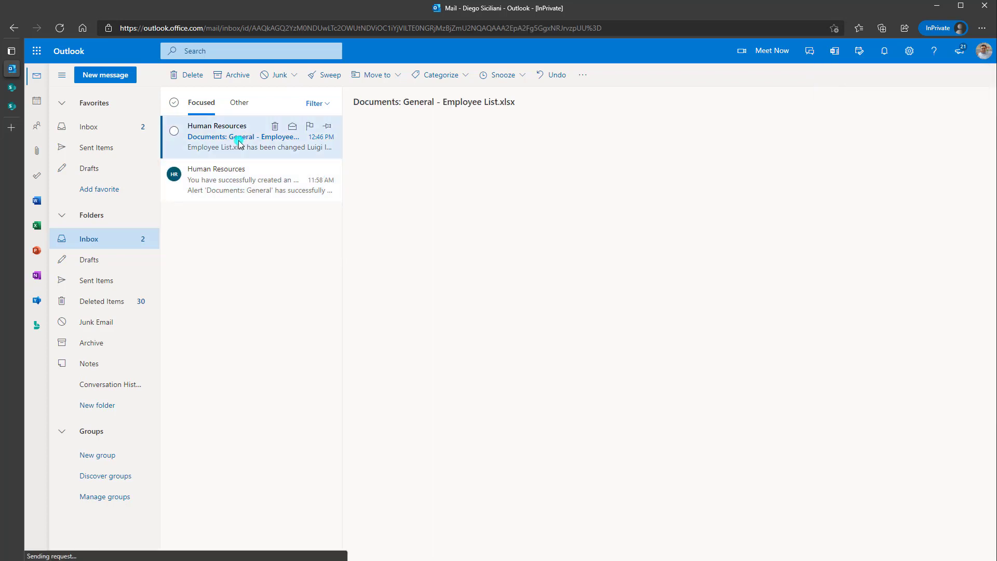
left_click(257, 137)
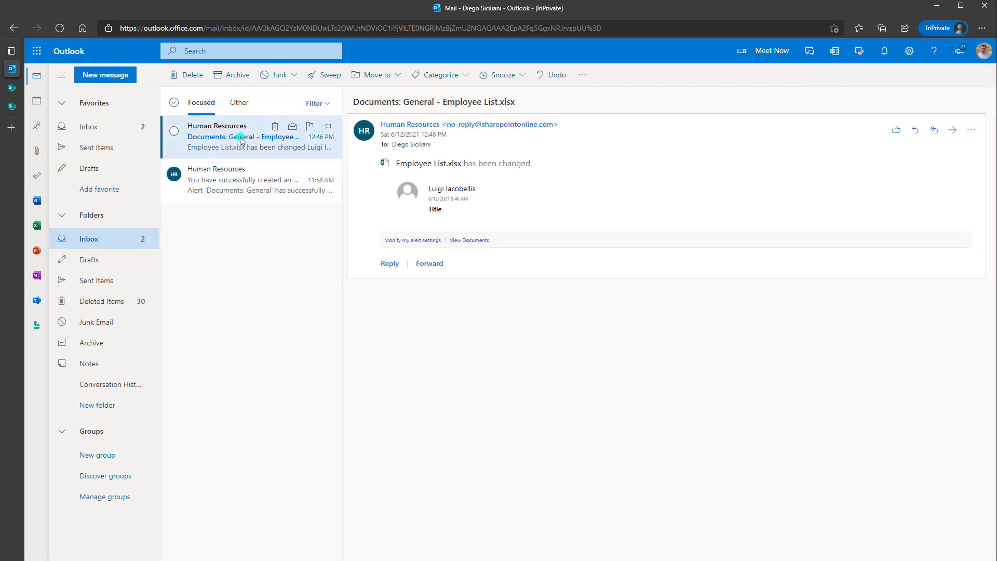
mouse_move(426, 102)
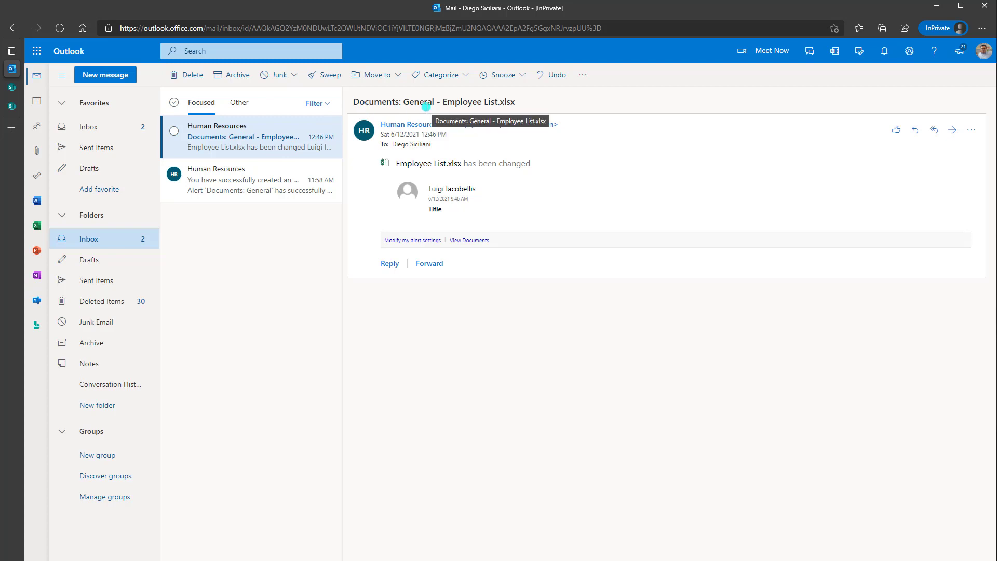
double_click(475, 101)
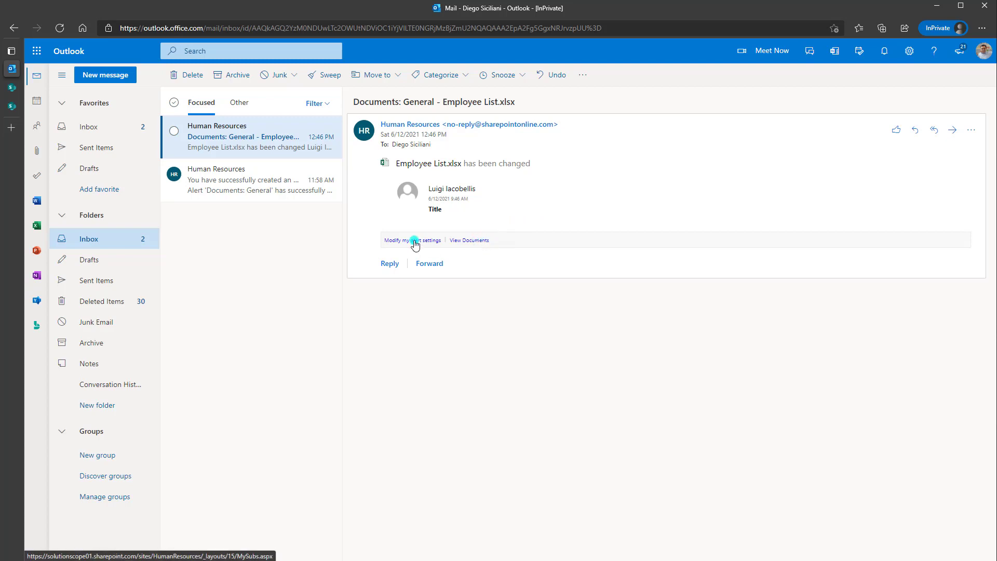
mouse_move(470, 240)
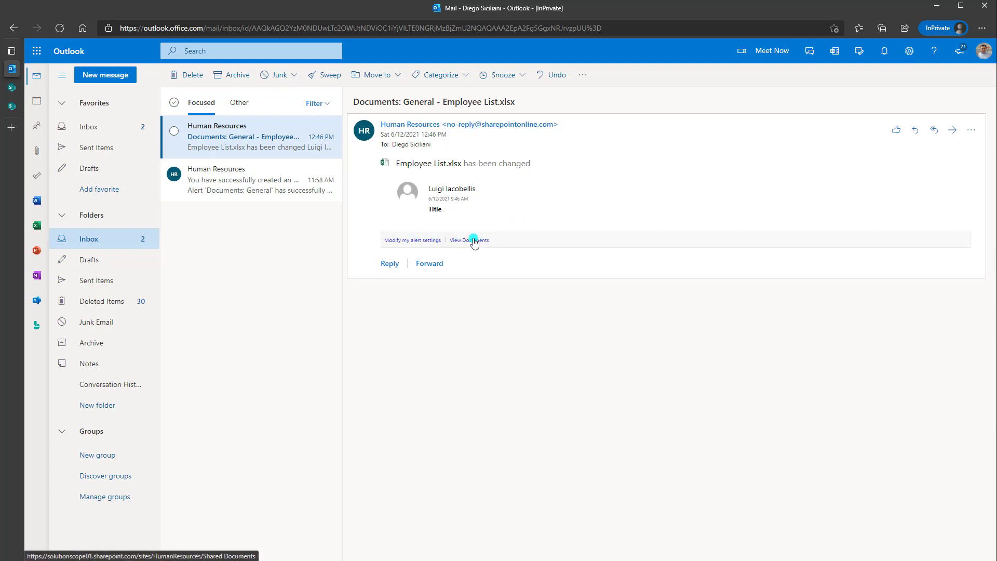
mouse_move(520, 272)
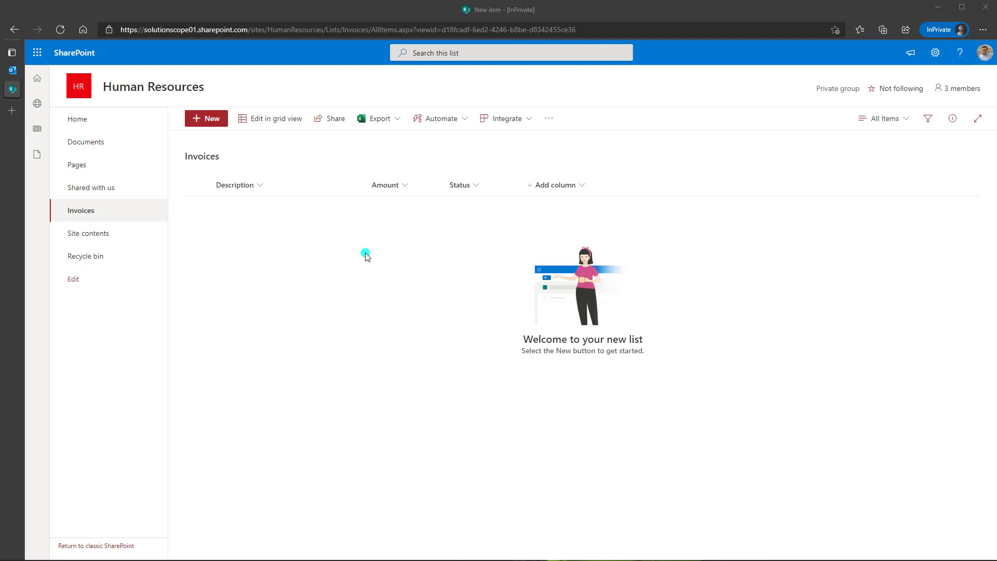
mouse_move(305, 242)
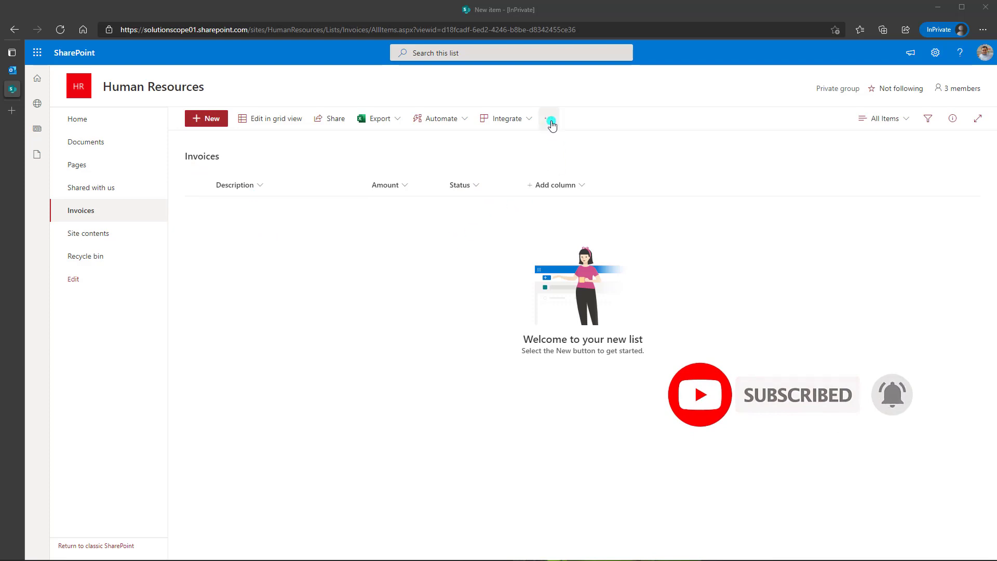
Start the Alert me setup for the Invoices list from the command bar overflow
left_click(548, 119)
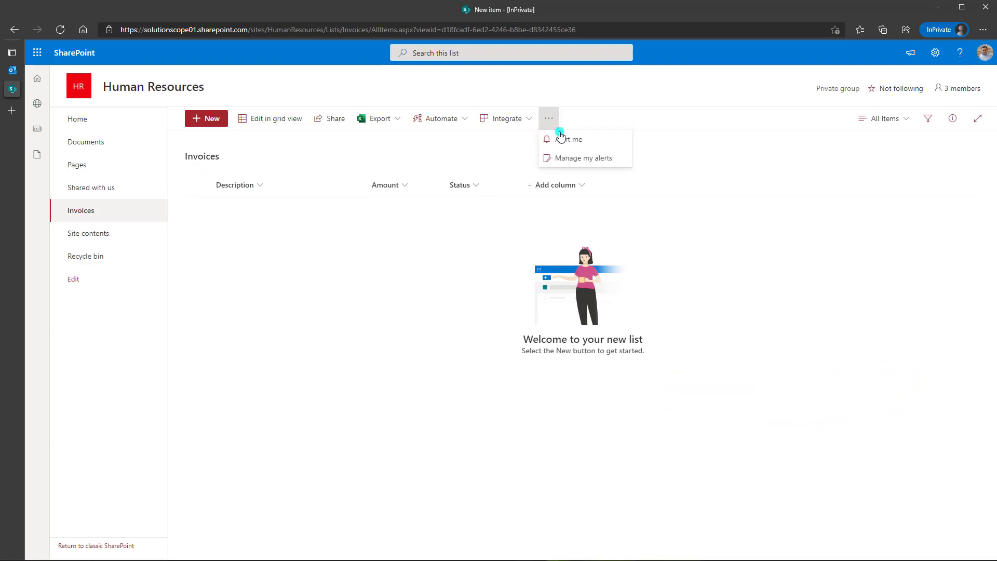
left_click(569, 139)
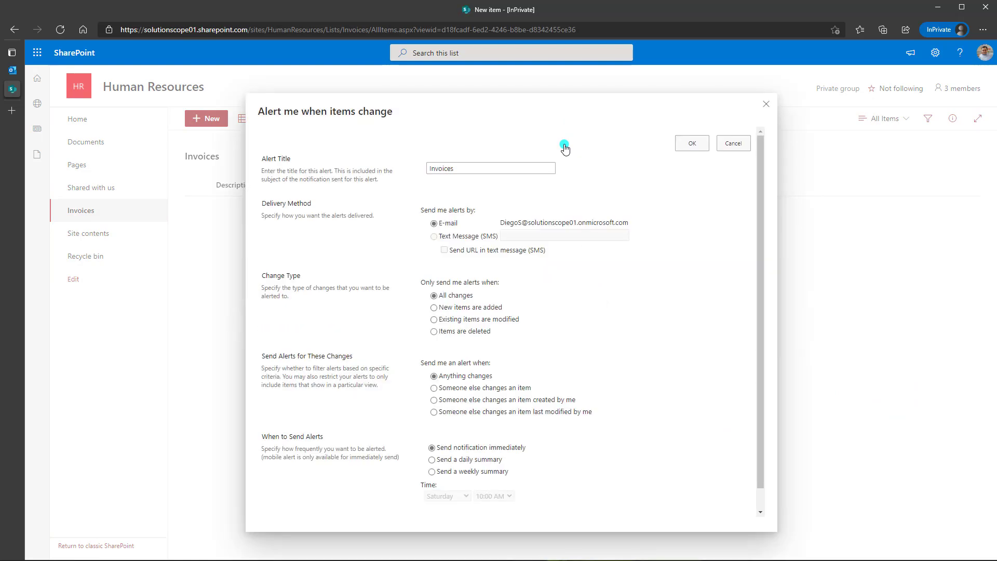
Keep title Invoices, E-mail, All changes, immediate notification, and confirm with OK
left_click(489, 168)
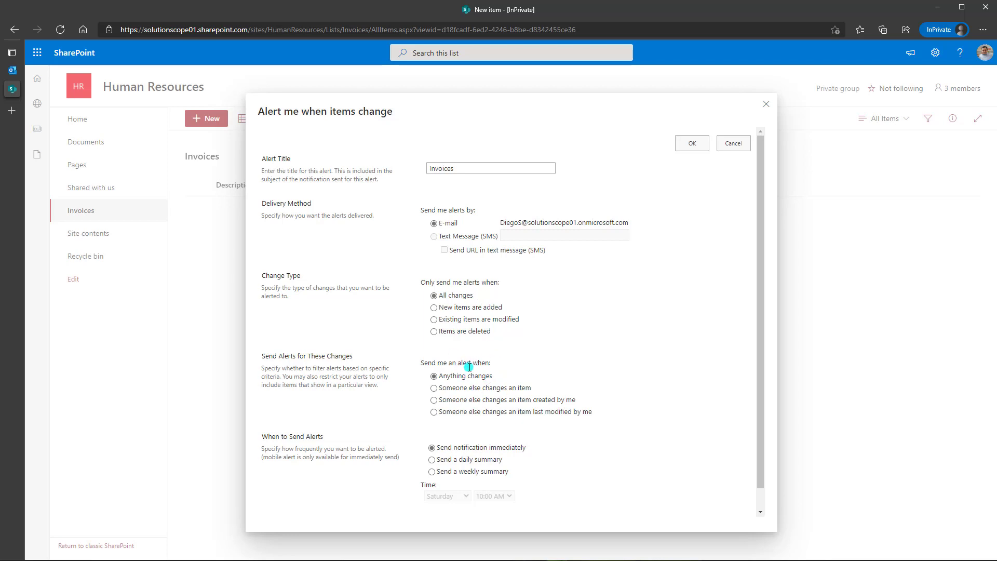
scroll("down", 3)
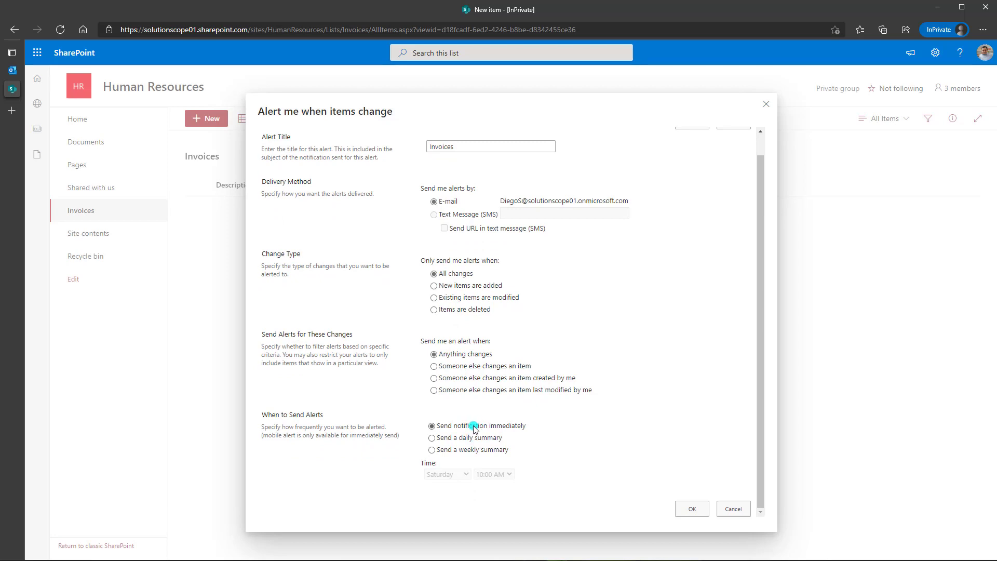
left_click(692, 509)
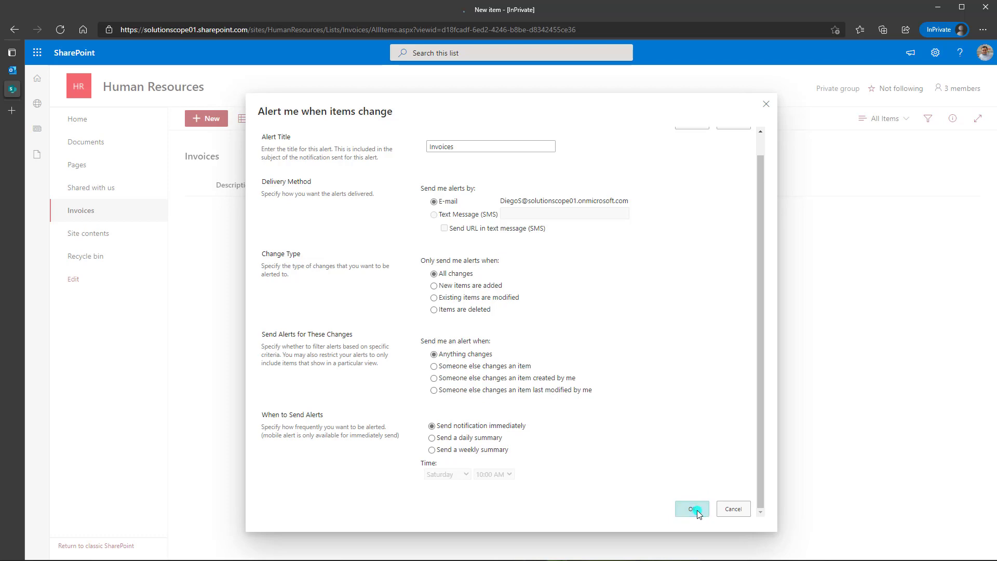
left_click(692, 509)
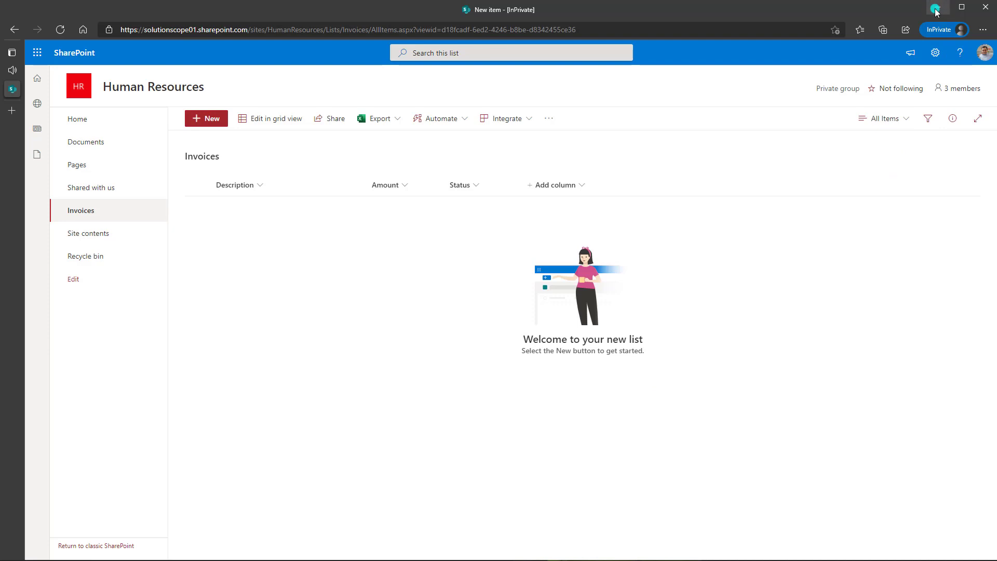
In the other user's window, save the new item 'Laptop for new employees', $500, Approved
left_click(205, 118)
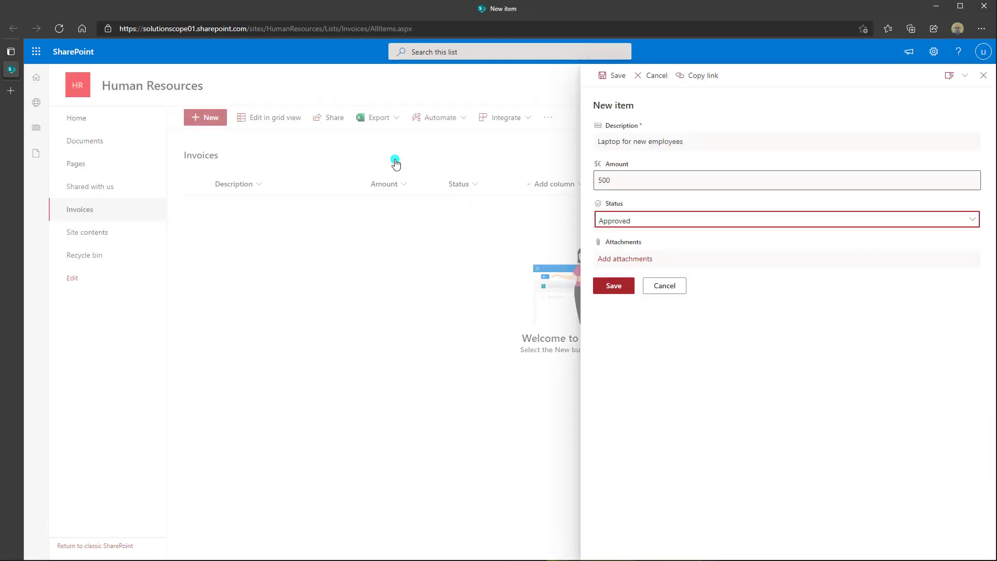
mouse_move(398, 198)
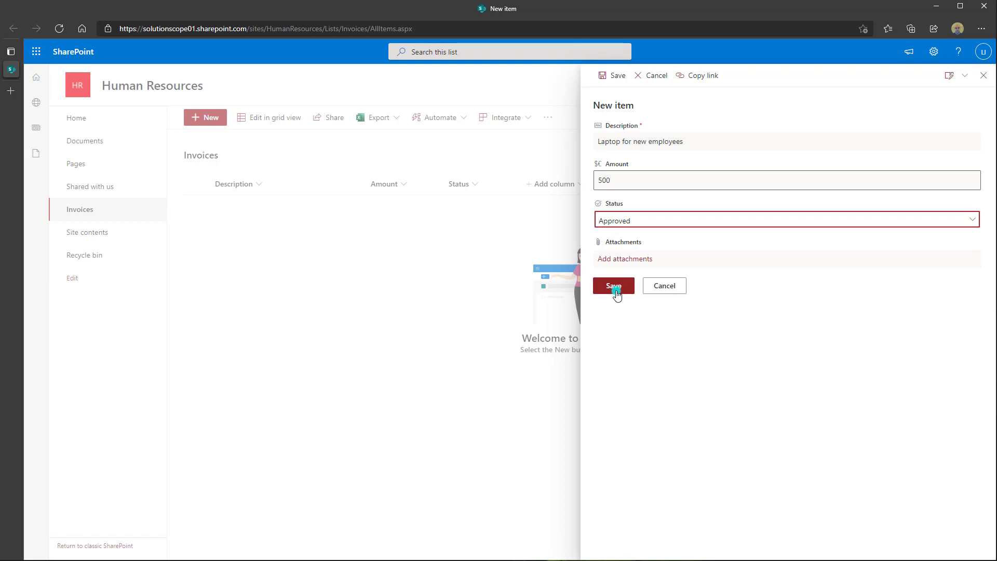
left_click(613, 285)
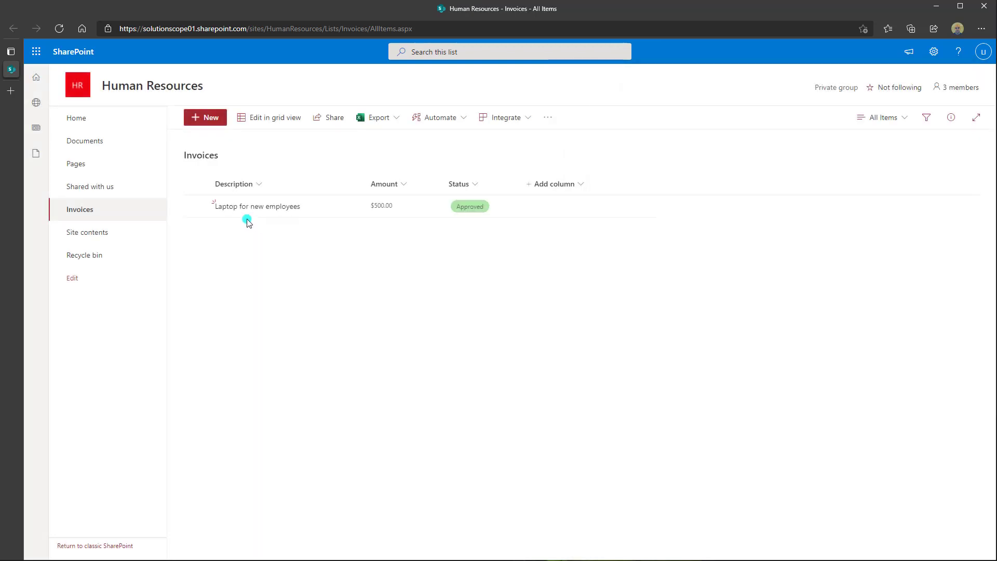
mouse_move(460, 222)
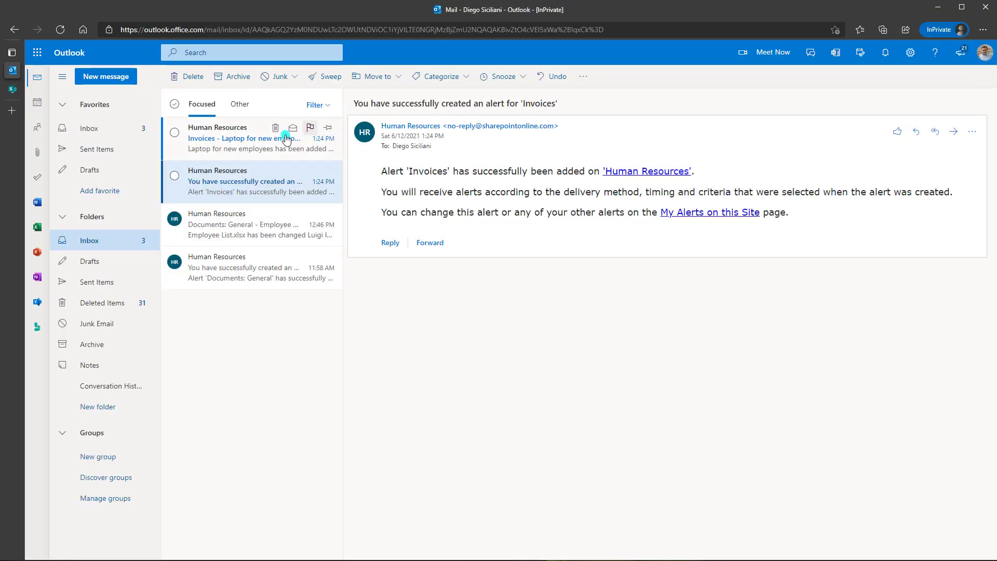
Read the alert email showing 'Laptop for new employees' ($500.00, Approved) added to Invoices
left_click(243, 138)
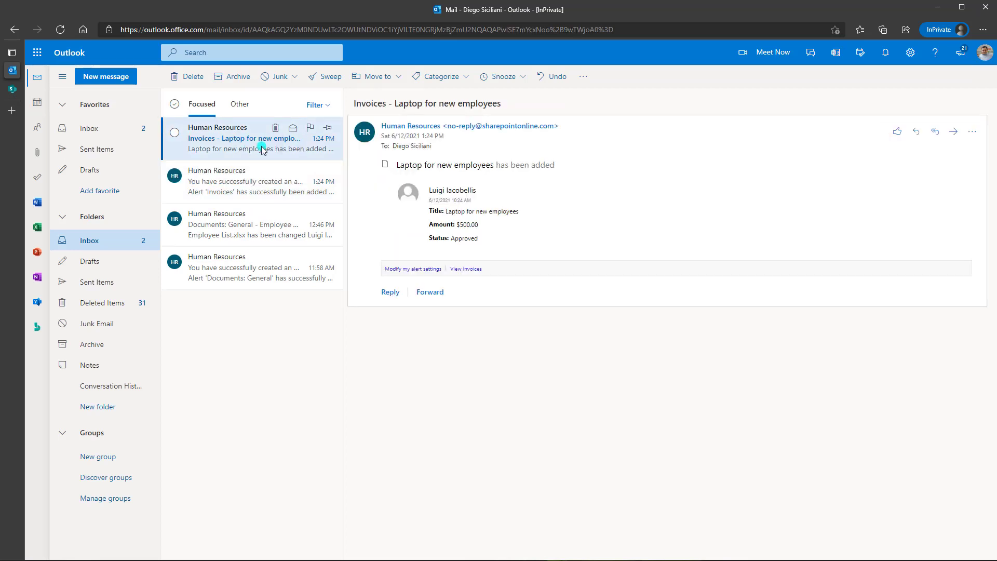
mouse_move(301, 161)
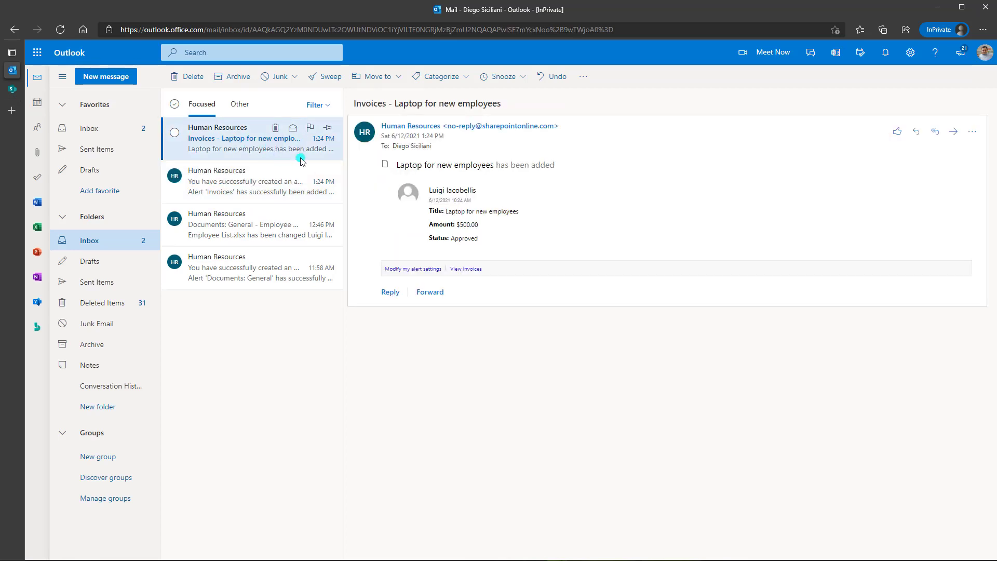